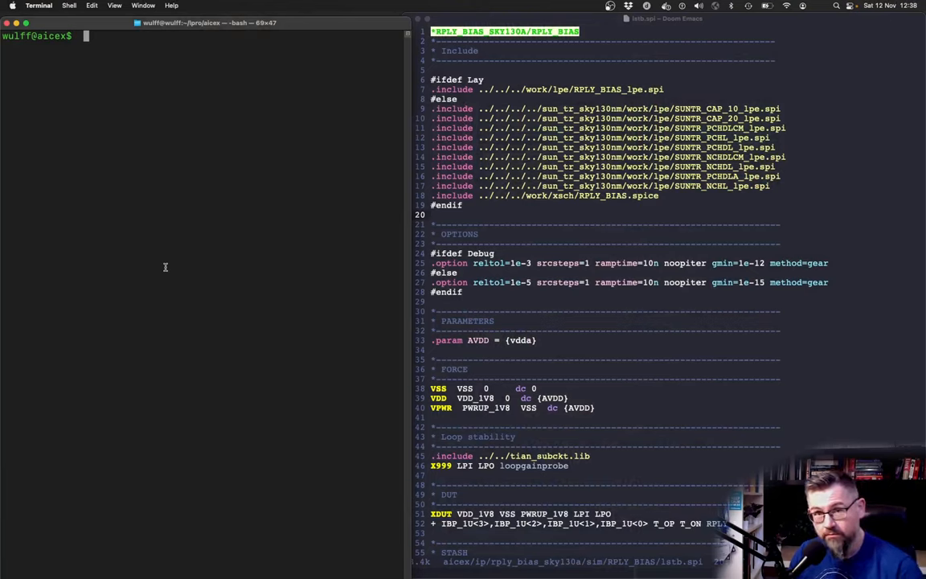
Step: List the repository and its git remote, then change into ip/rply_bias_sky130a/work
type("ls -1")
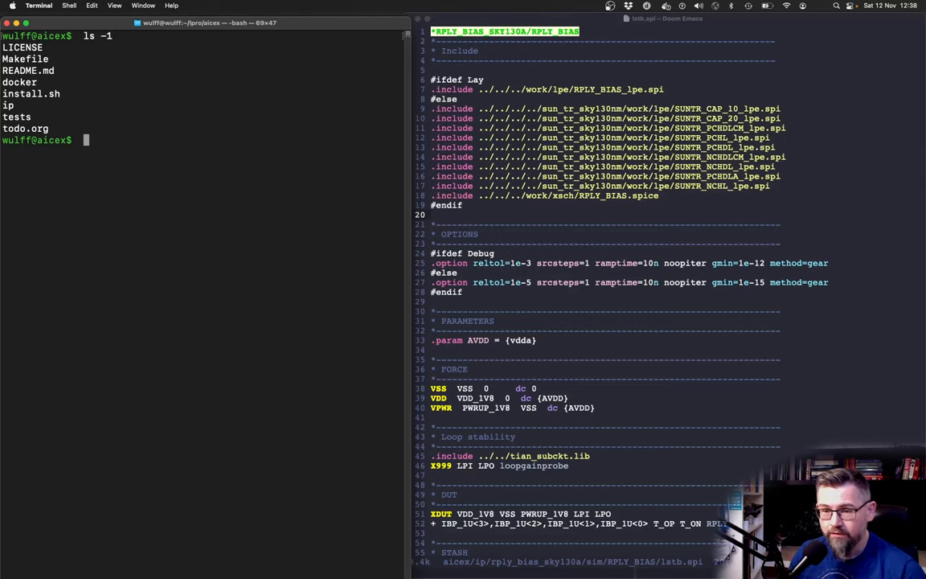
type("git remote -v")
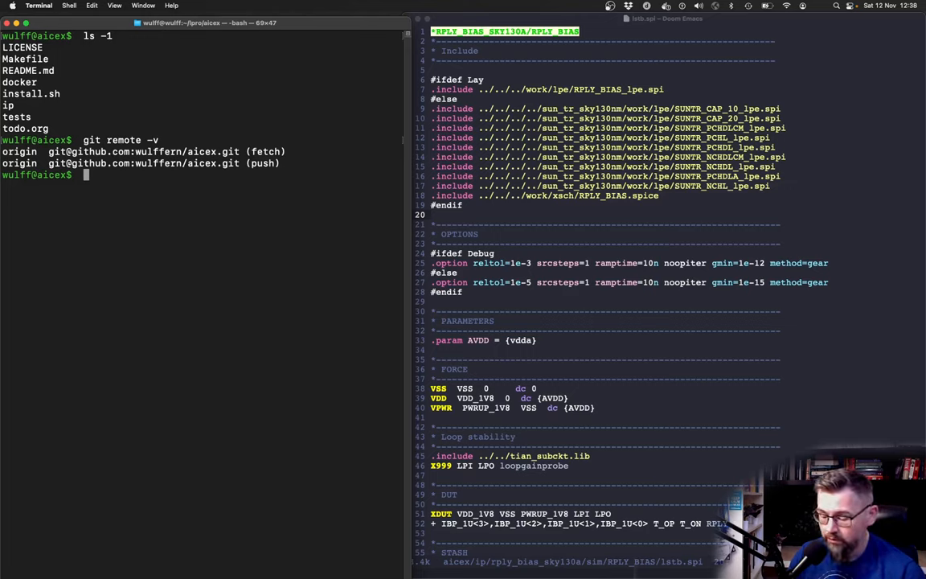
type("cd")
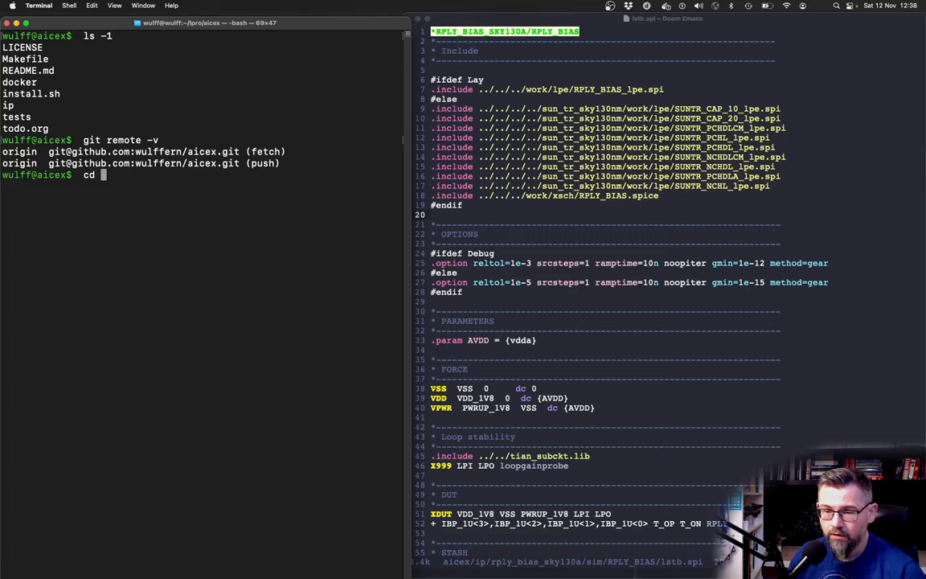
type("ip/re")
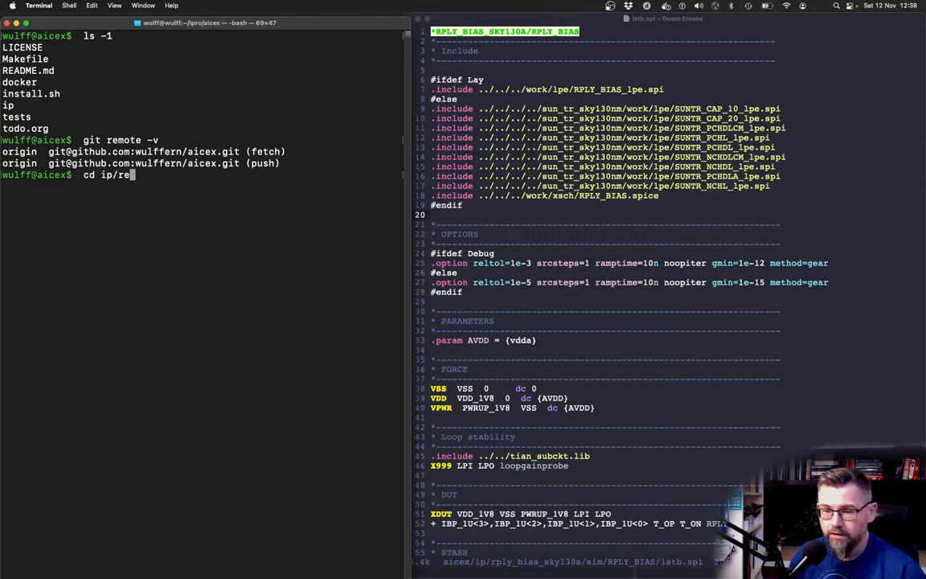
key("Tab")
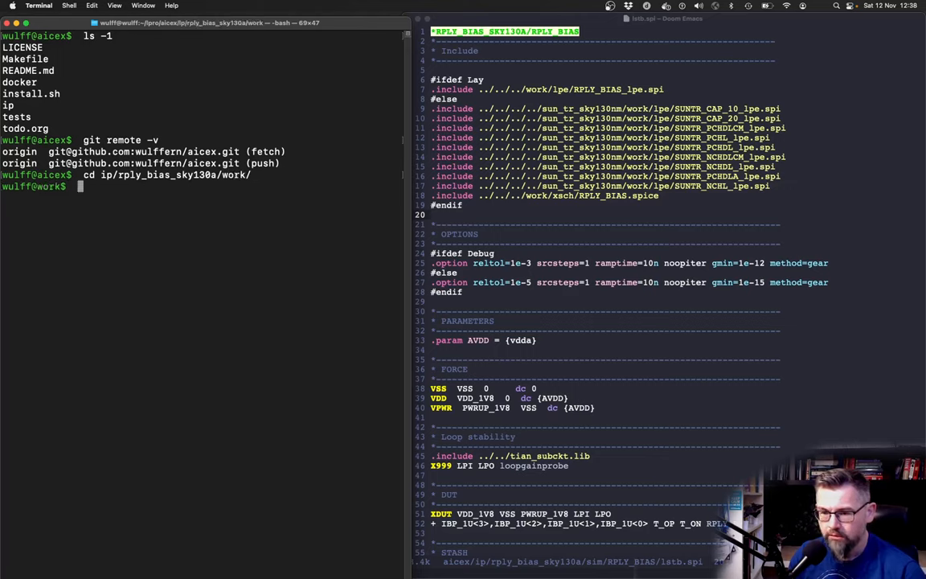
Step: Launch xschem on ../design/RPLY_BIAS_SKY130A/RPLY_BIAS.sch
type("xschem")
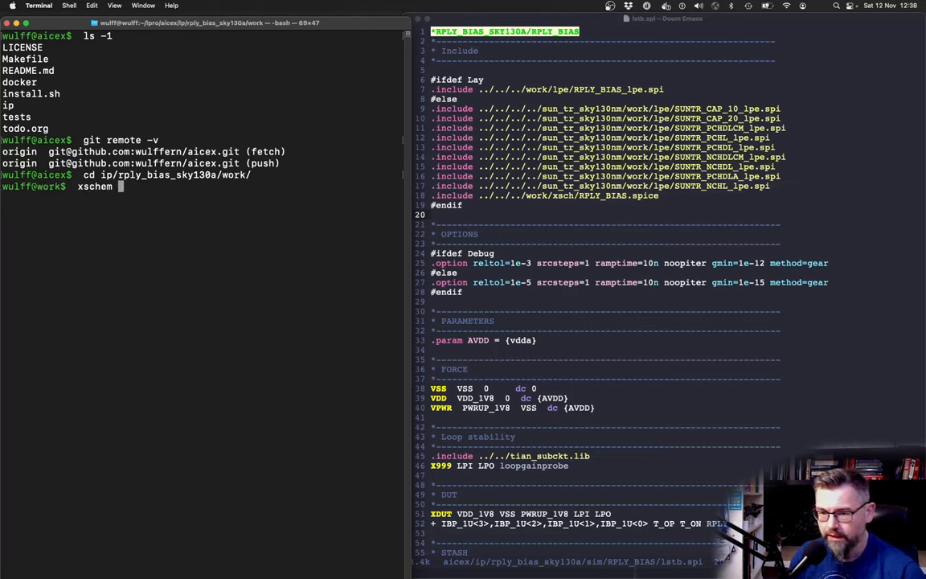
type("../design/")
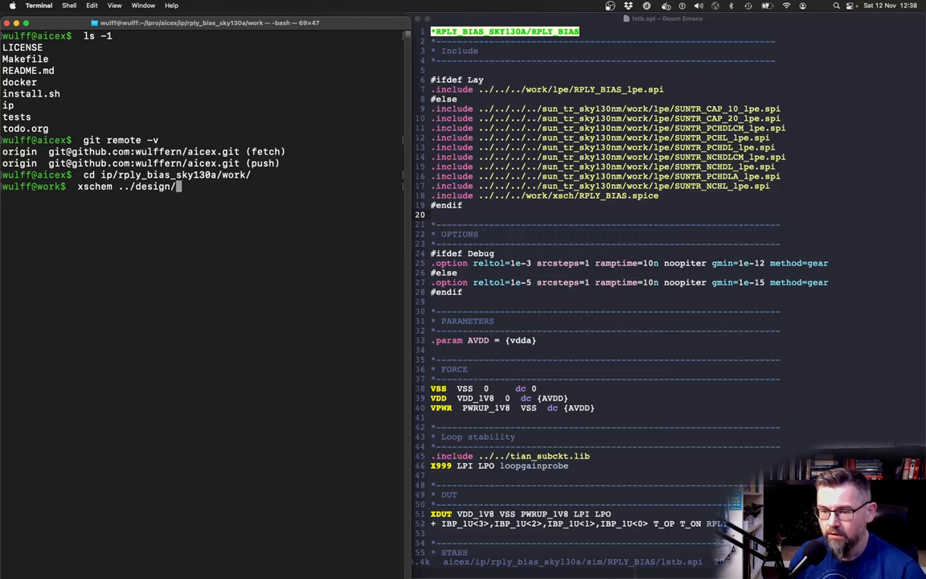
type("RPLY_BIAS_SKY130A/")
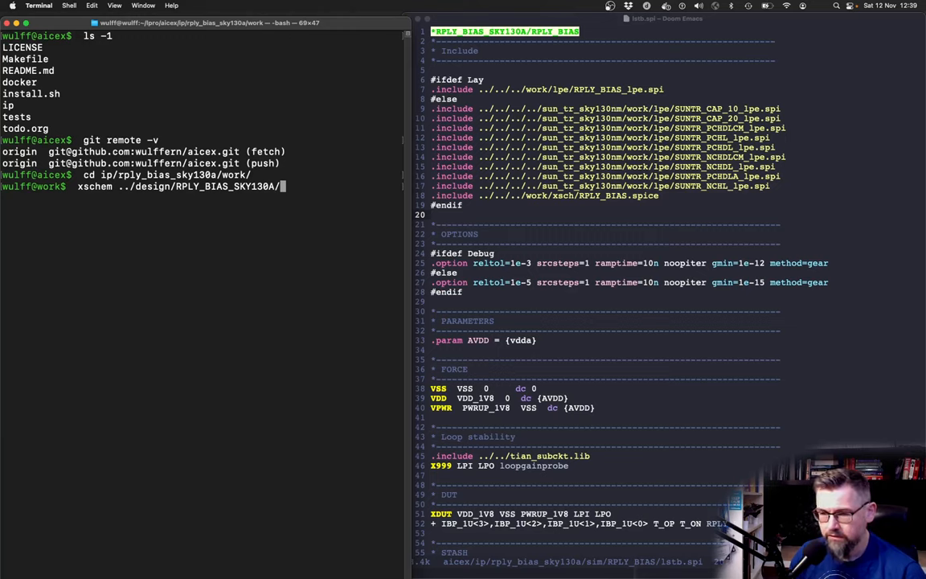
type("RPLY_BIAS.sch")
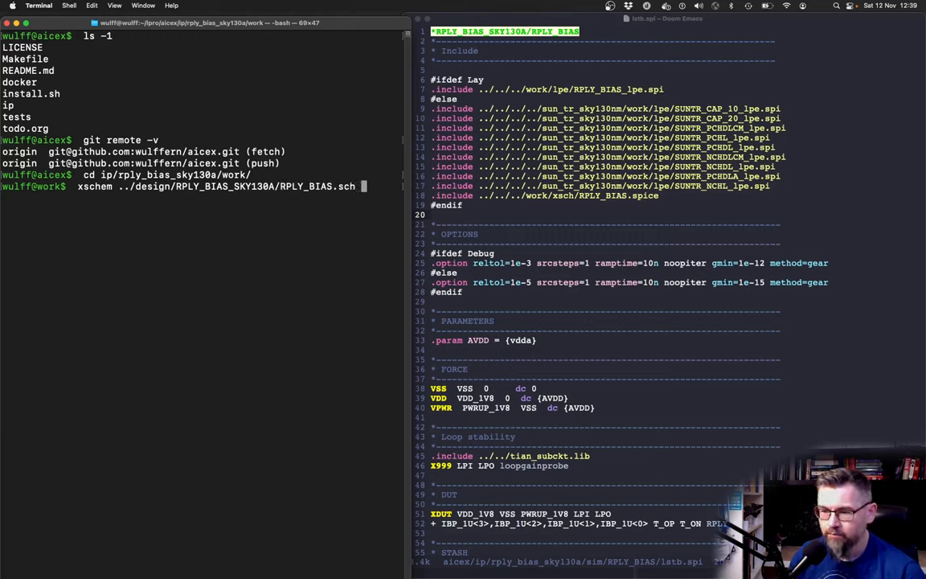
key("Return")
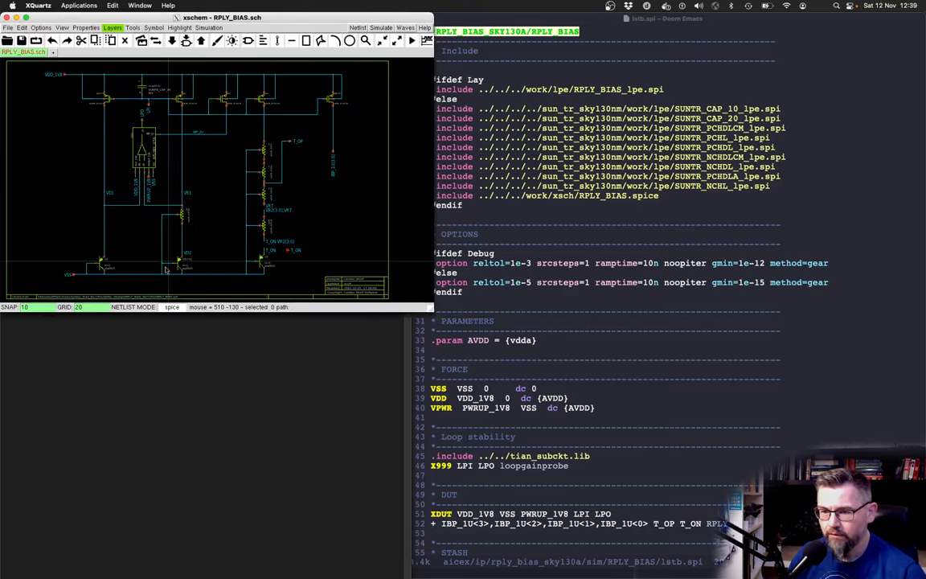
mouse_move(430, 312)
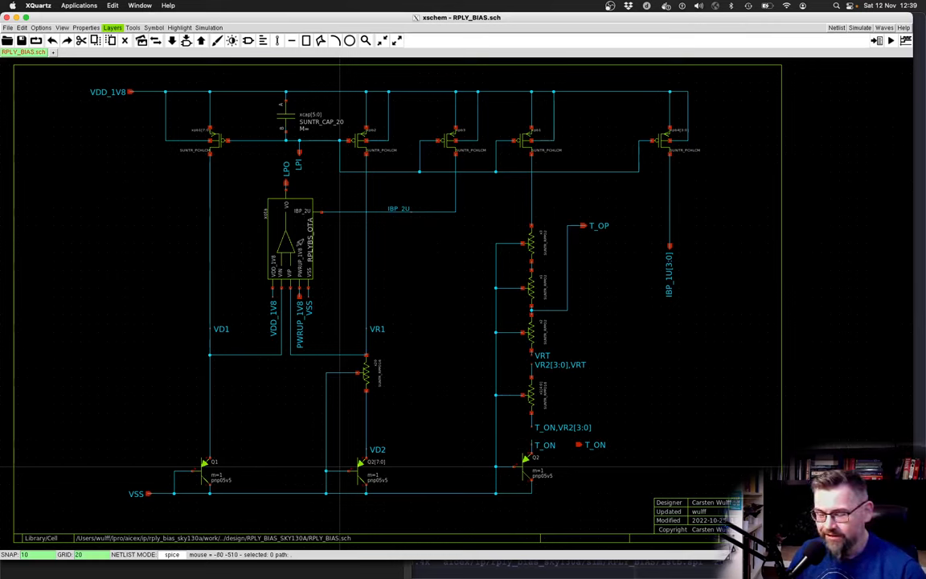
Step: Zoom in around VR1 and descend into the RPLYBS_OTA symbol's schematic
left_click(287, 241)
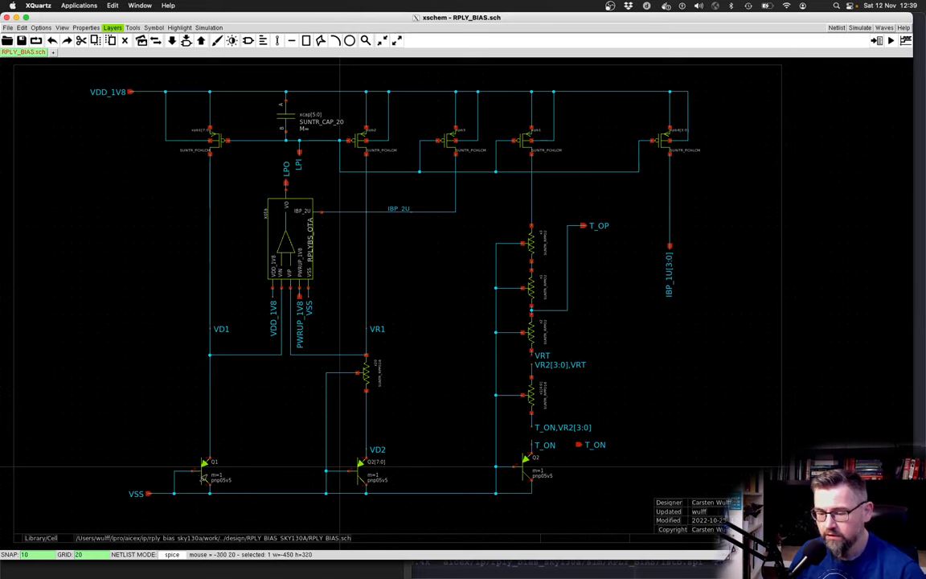
mouse_move(243, 407)
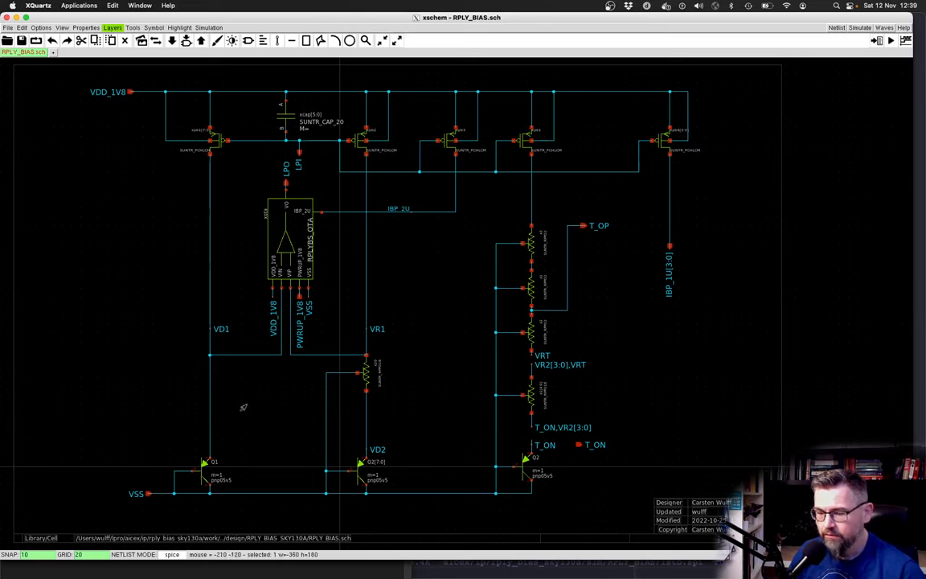
mouse_move(228, 362)
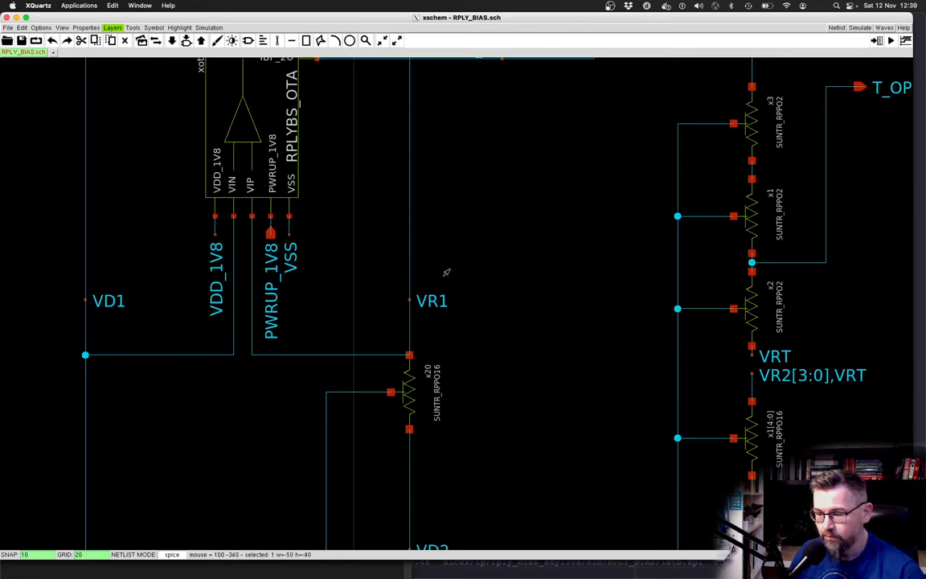
mouse_move(412, 304)
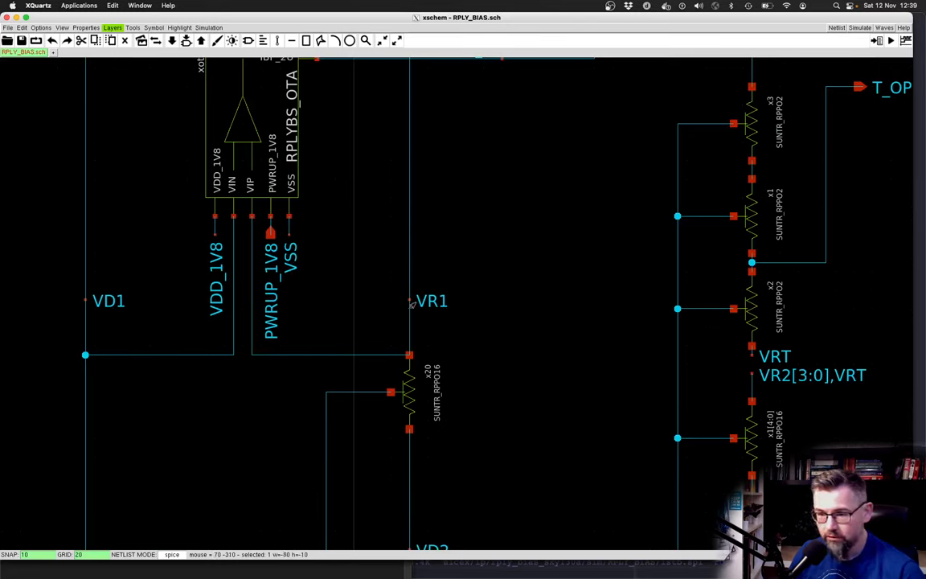
scroll("down", 3)
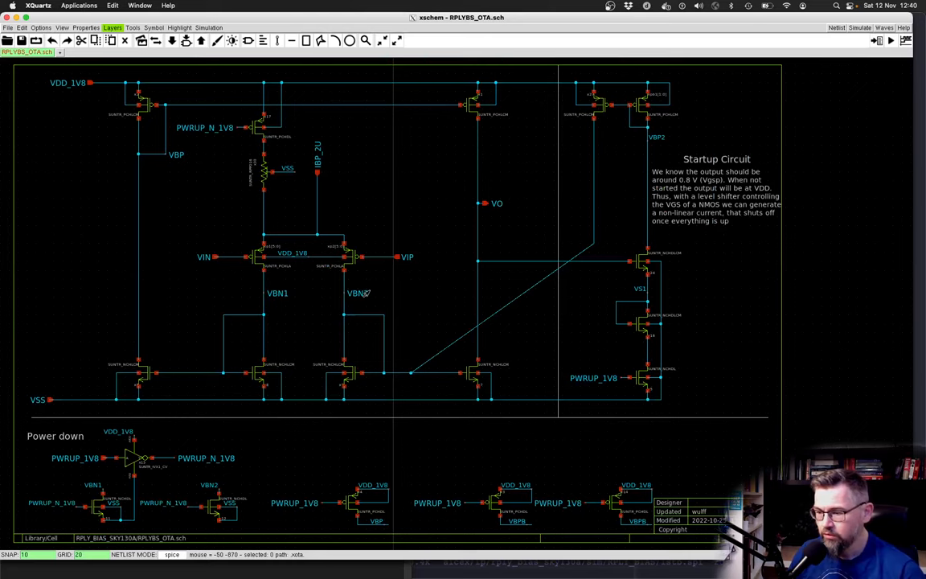
mouse_move(307, 291)
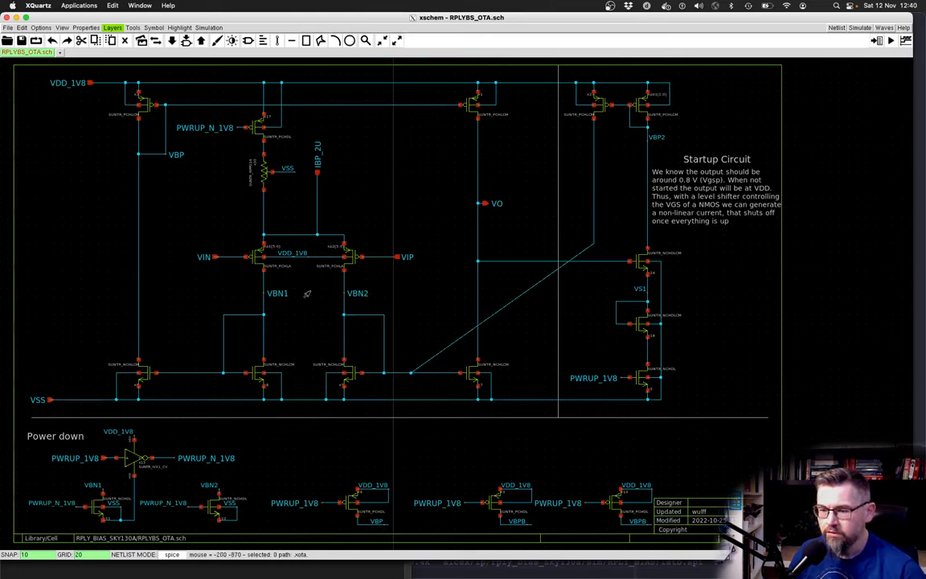
mouse_move(315, 188)
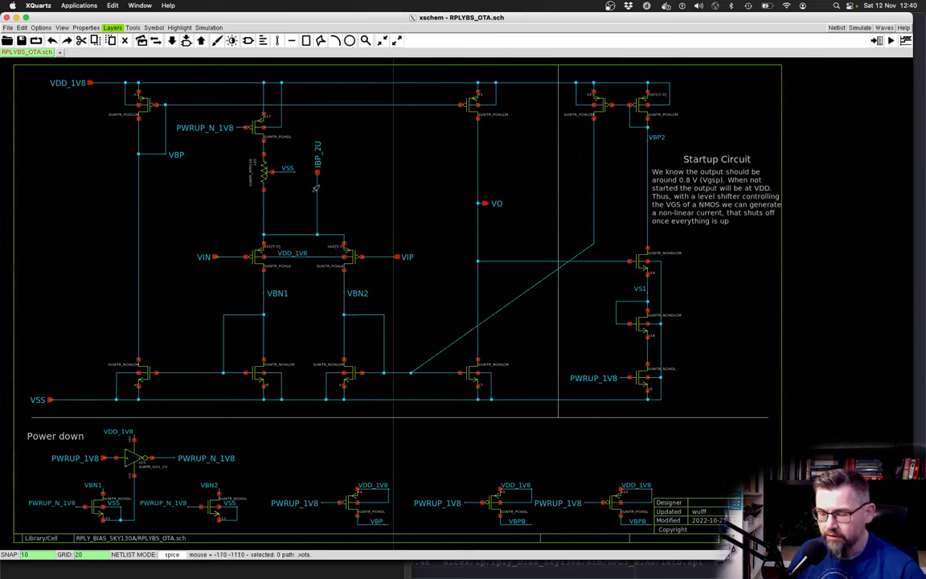
mouse_move(309, 210)
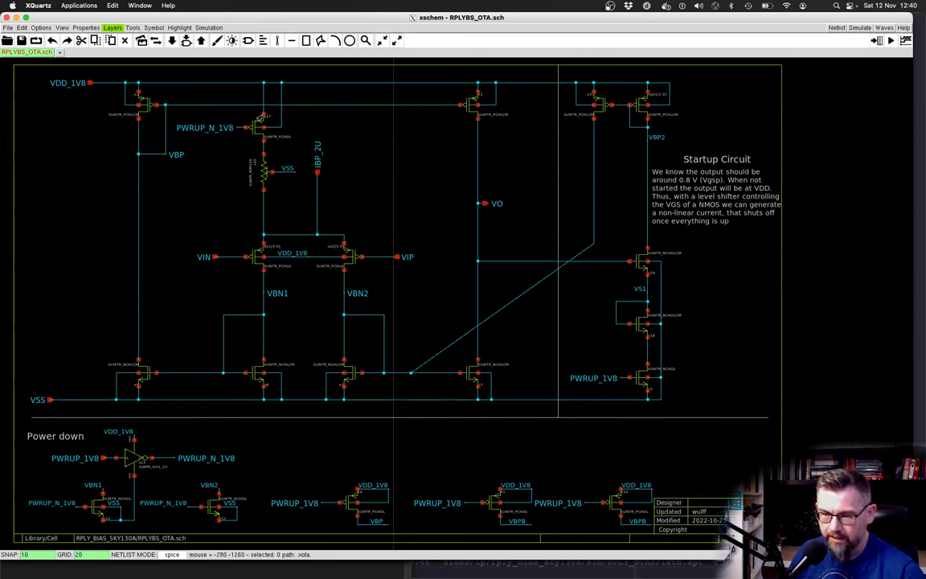
mouse_move(253, 179)
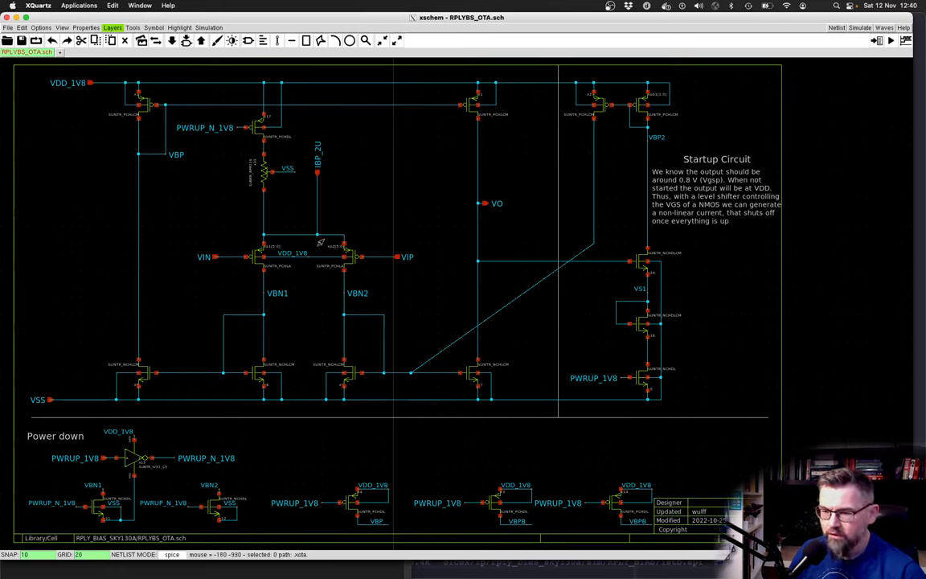
mouse_move(185, 351)
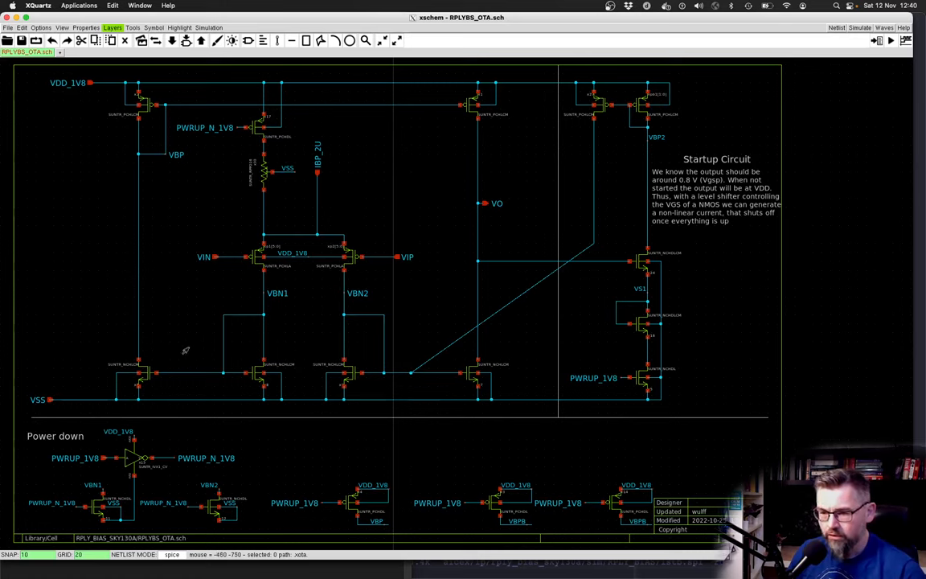
mouse_move(472, 205)
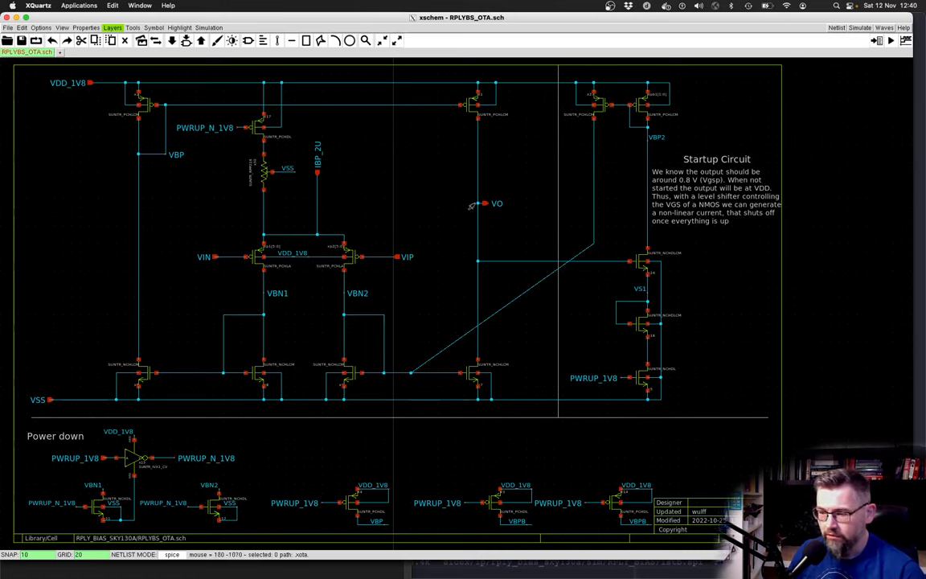
mouse_move(476, 205)
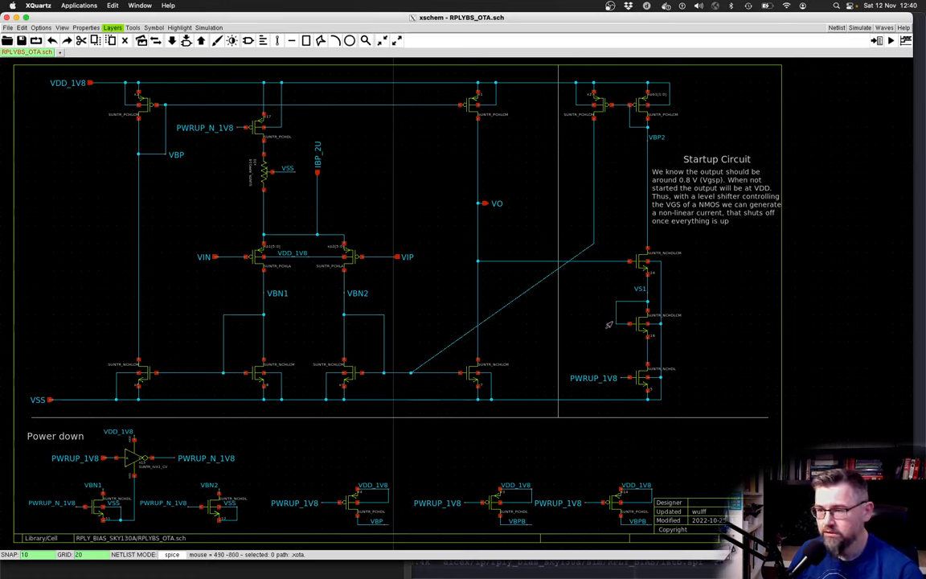
mouse_move(495, 325)
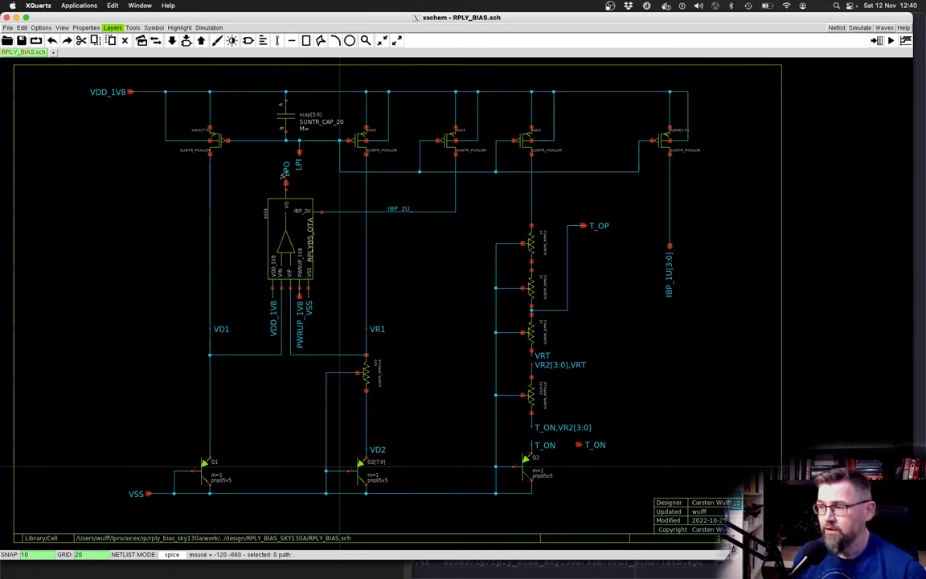
Step: Leave xschem for the Terminal and the lstb.spi netlist in Doom Emacs
key("cmd+tab")
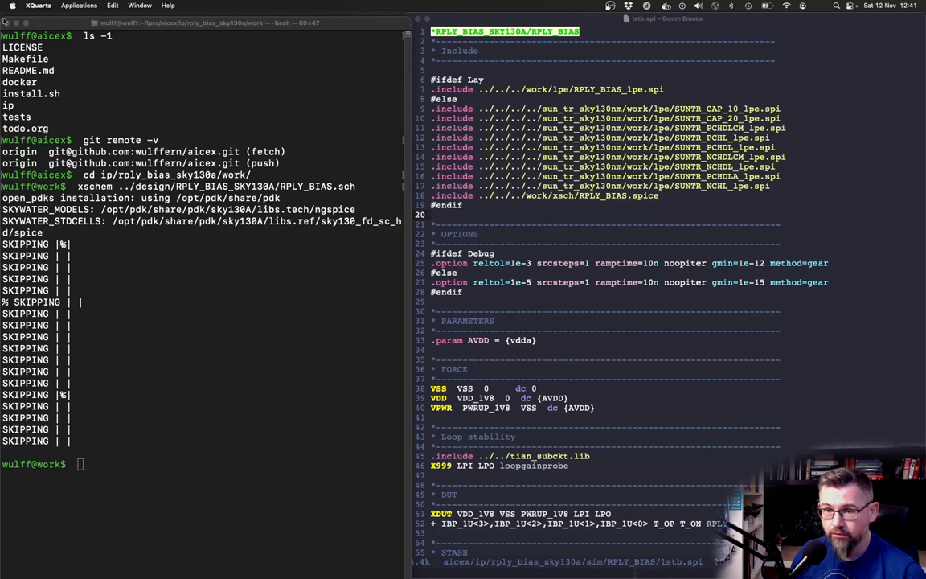
Step: Clear the terminal screen and start changing directory toward the sim folder
type("cle")
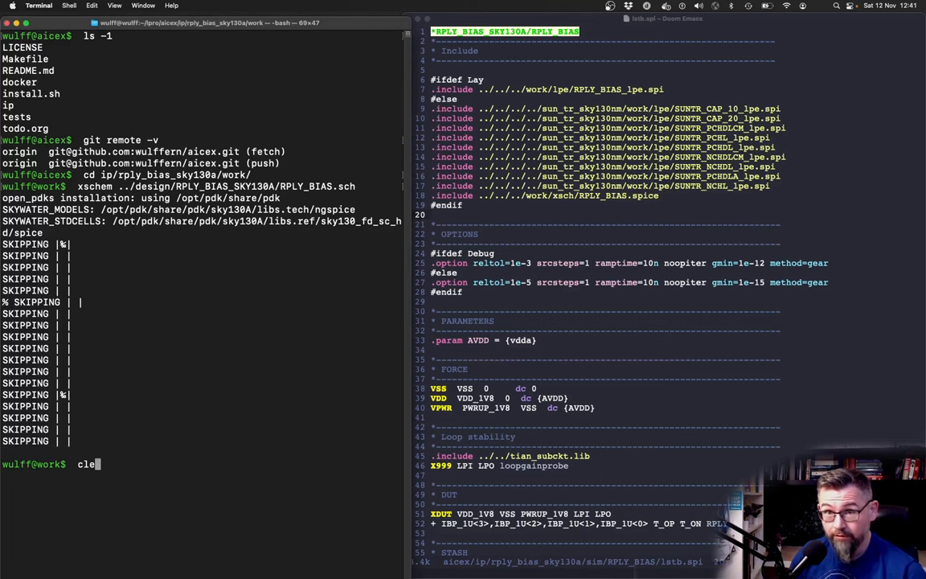
key("Return")
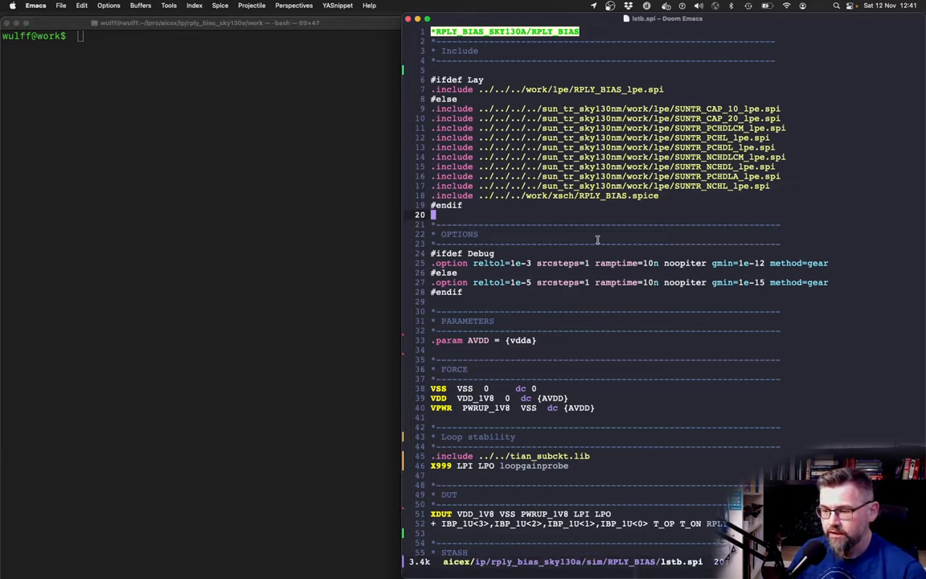
type("cd sim/")
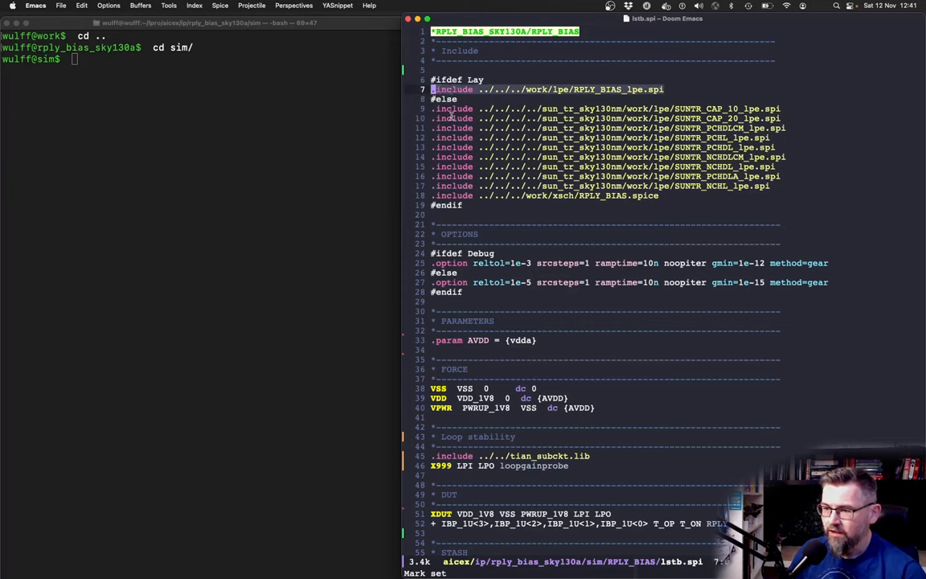
mouse_move(483, 241)
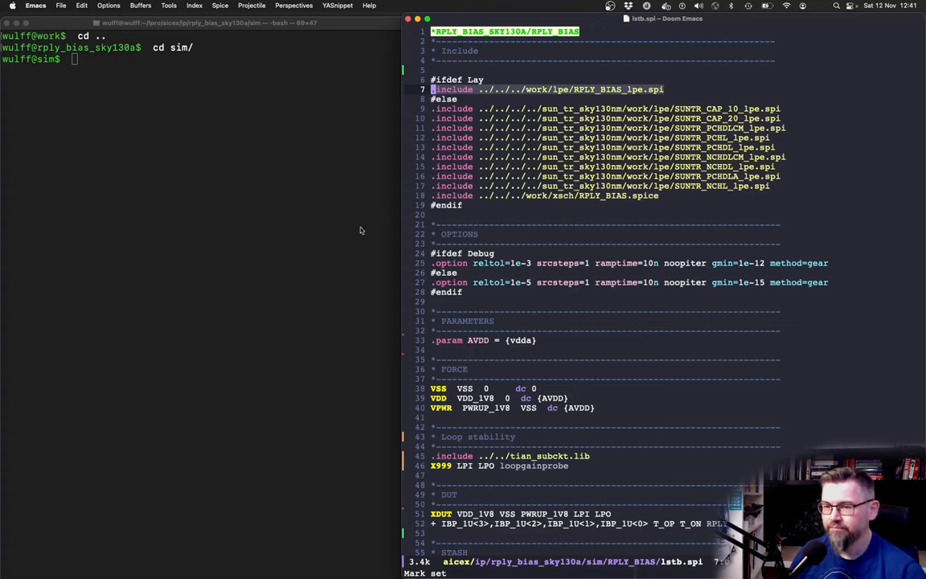
Step: Show cicsim's command help and move into the RPLY_BIAS sim folder
type("cicsim")
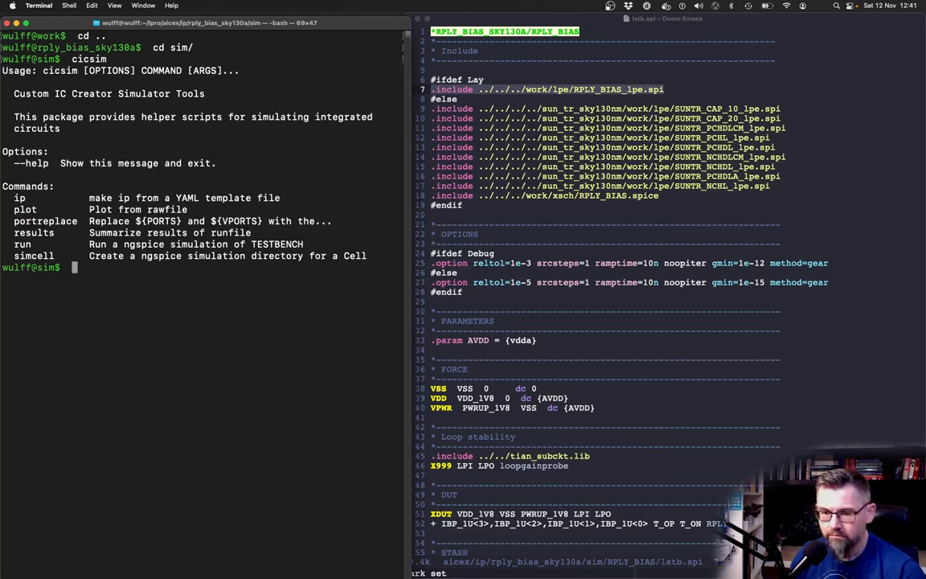
type("cd")
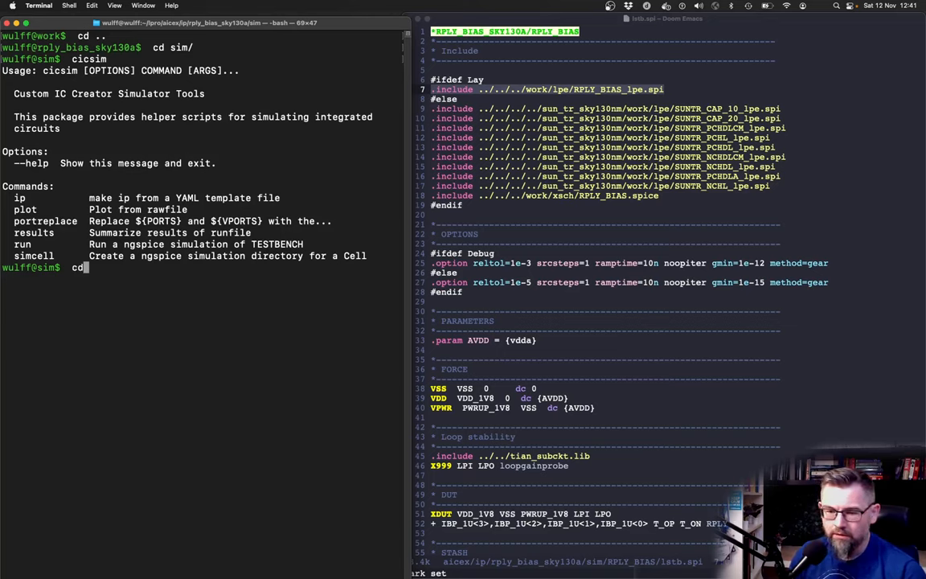
type("RPLY_BIAS/")
type("ls -l *")
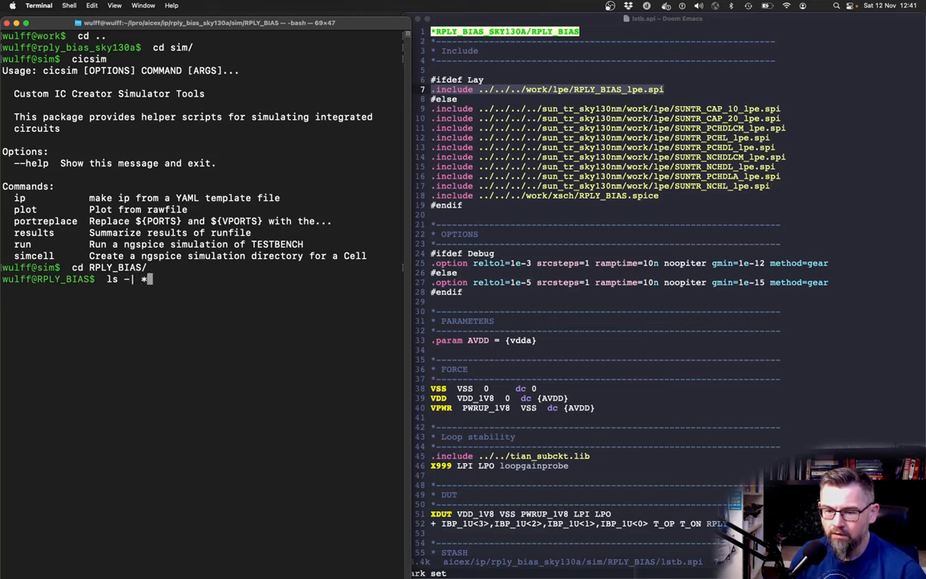
type(".spi")
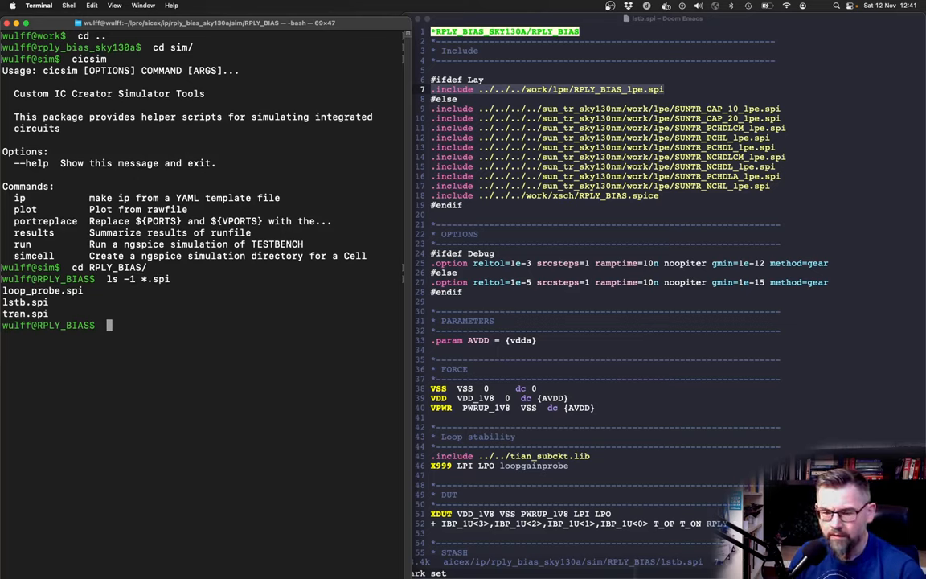
Step: List the SPICE testbenches: loop_probe.spi, lstb.spi and tran.spi
type("ls")
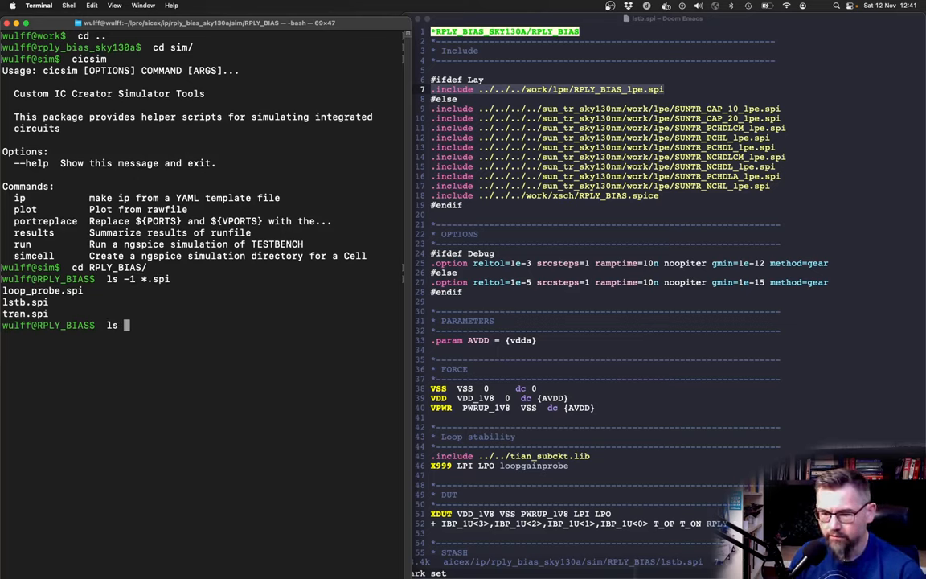
type("../*.s")
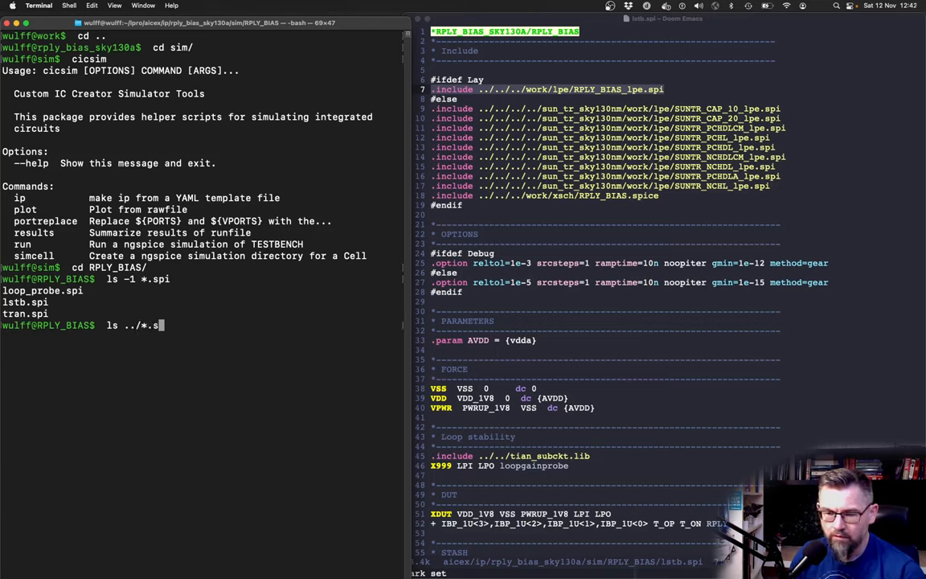
type("li")
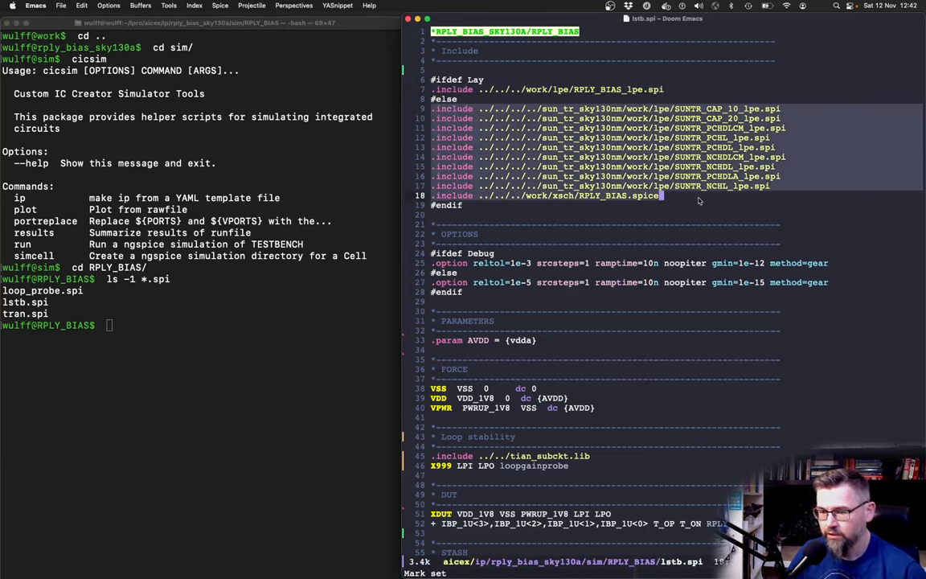
scroll("down", 3)
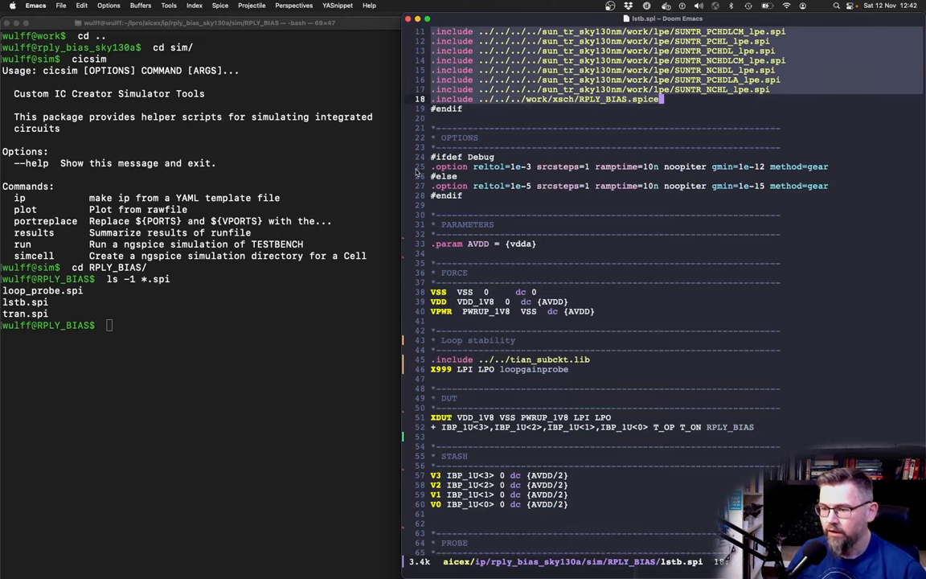
mouse_move(471, 213)
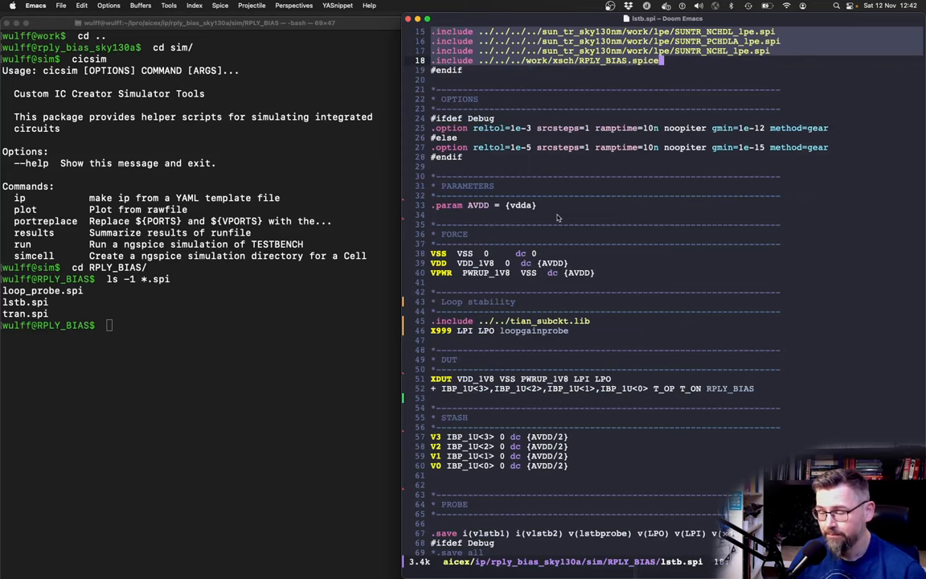
scroll("down", 3)
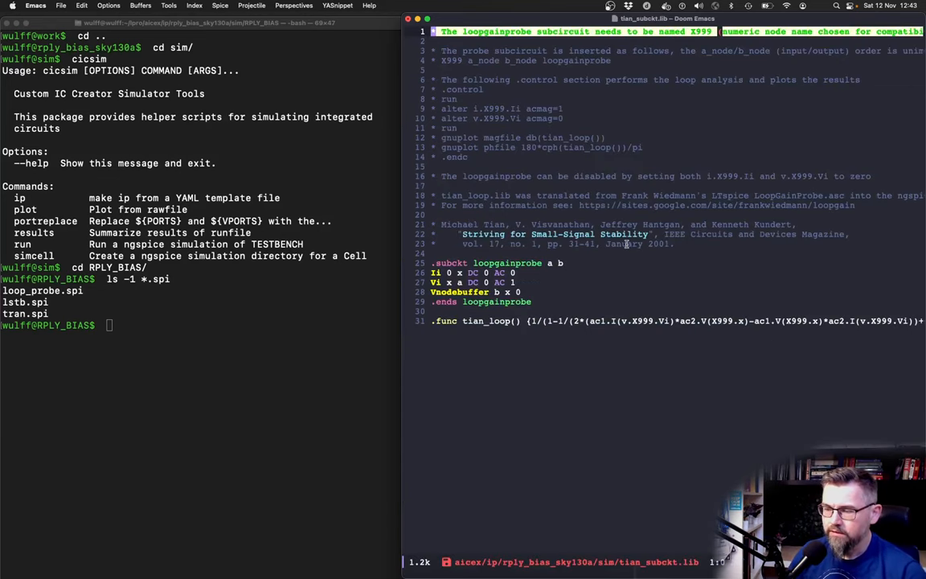
mouse_move(526, 97)
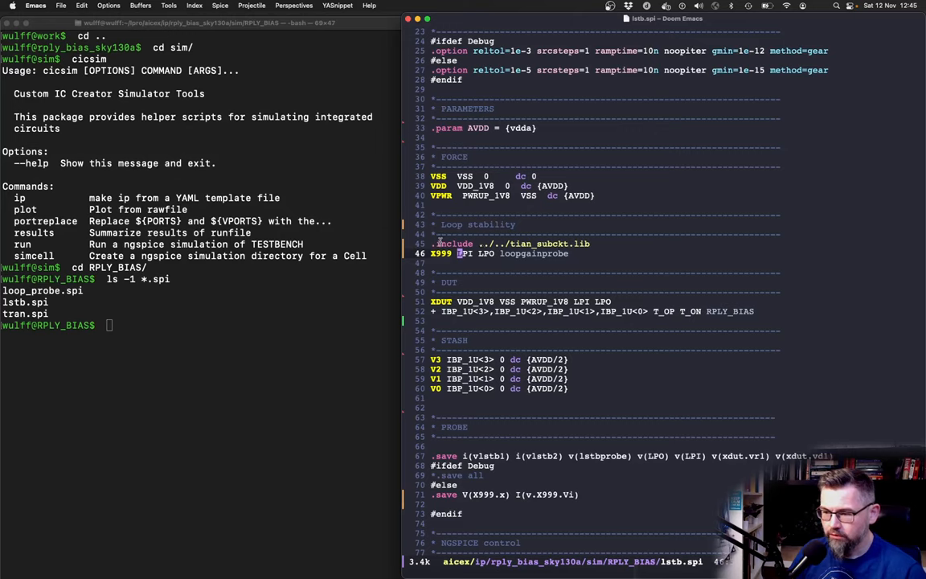
mouse_move(510, 248)
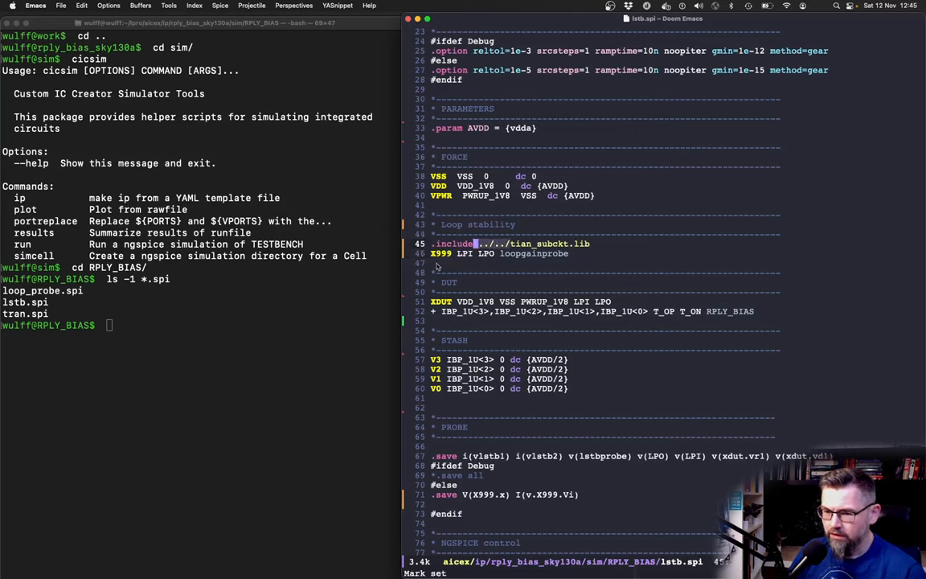
Step: Check ../tian_subckt.lib, list the RPLY_BIAS folder, and pick out output_lstb
left_click(320, 298)
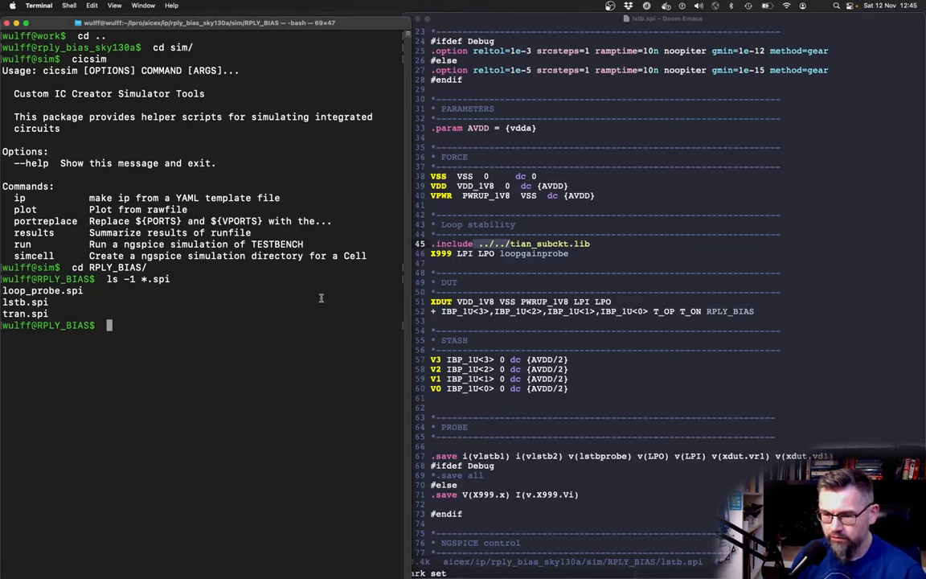
type("ls ../tian_subckt.lib")
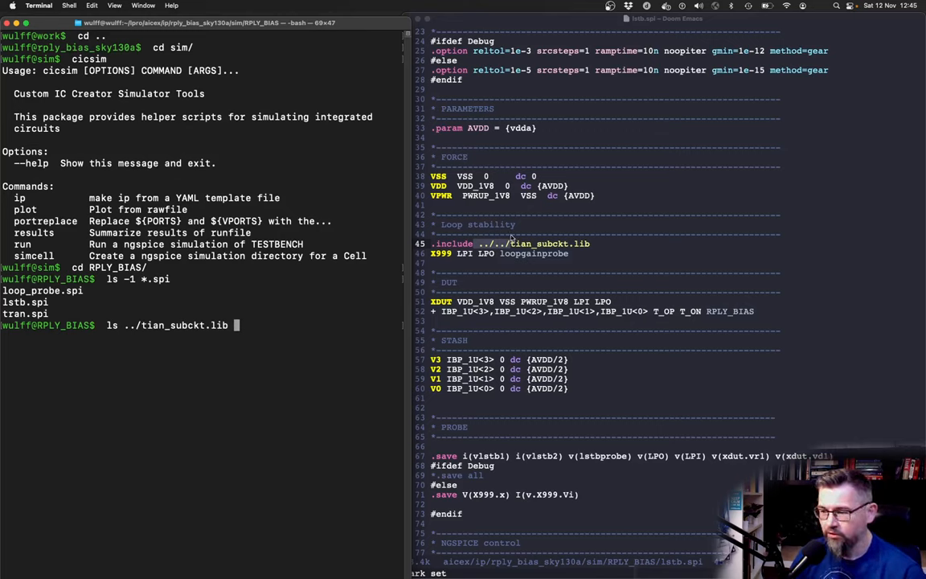
mouse_move(266, 323)
type("ls -1")
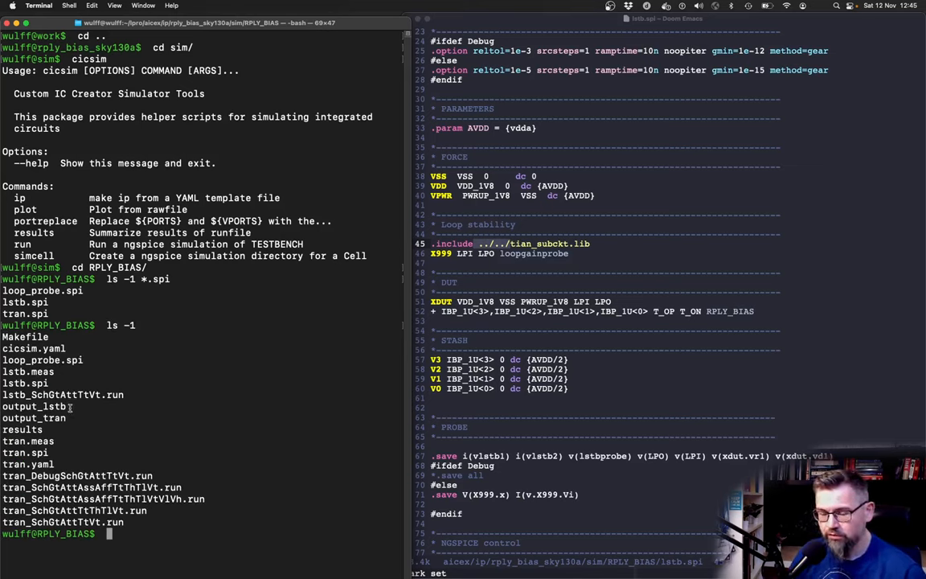
double_click(34, 406)
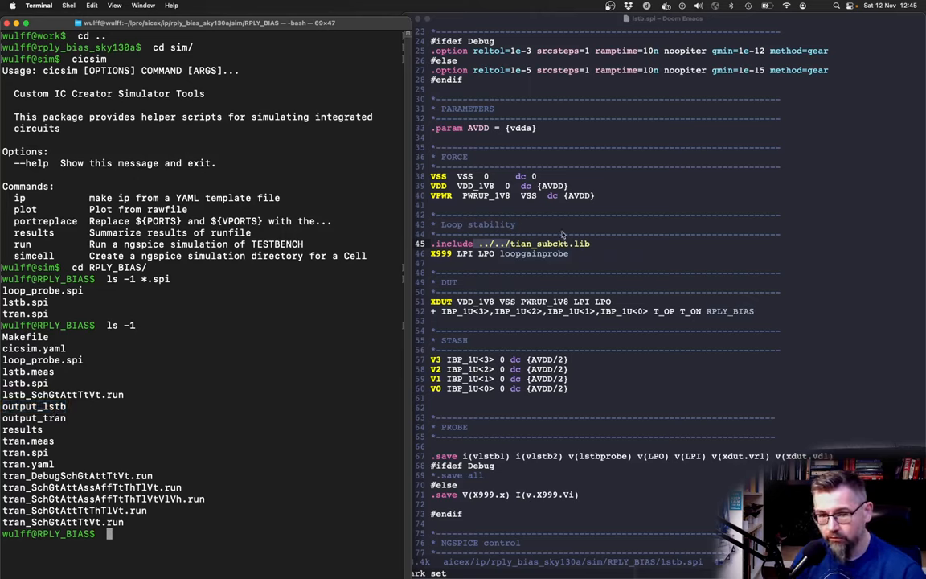
Step: Print lstb_SchGtAttTtVt.spi from output_lstb, then list the sim folder again
type("cd output_tran/")
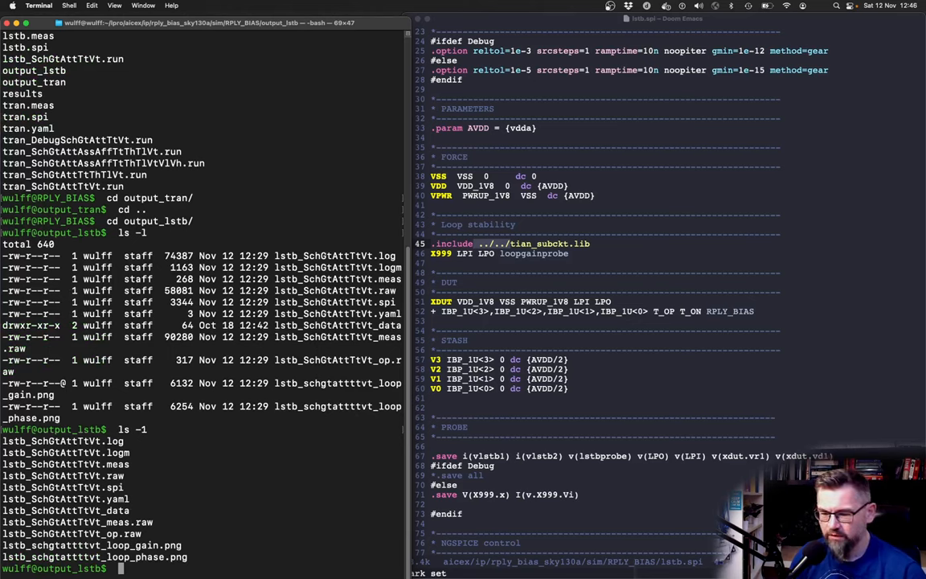
type("cat lstb_")
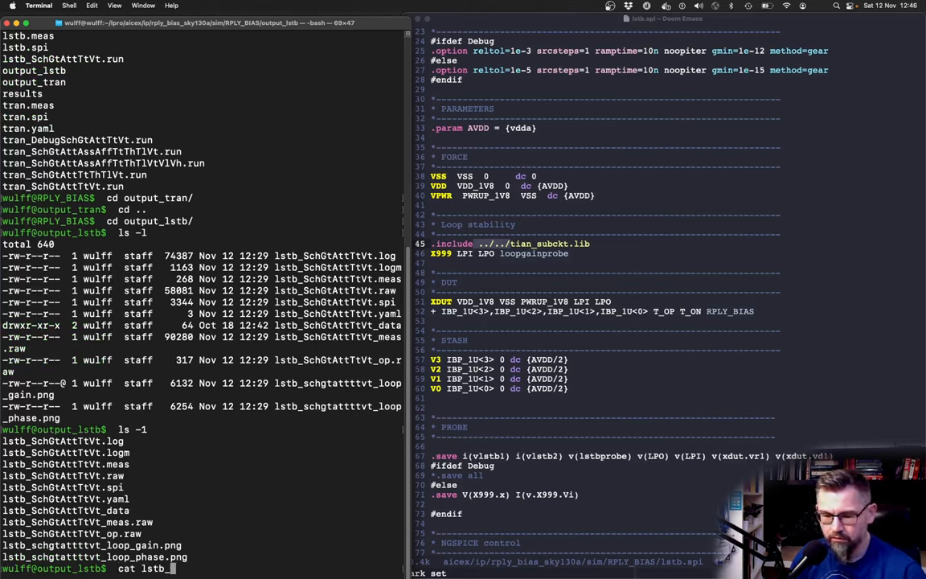
type("SchGtAttTtVt.")
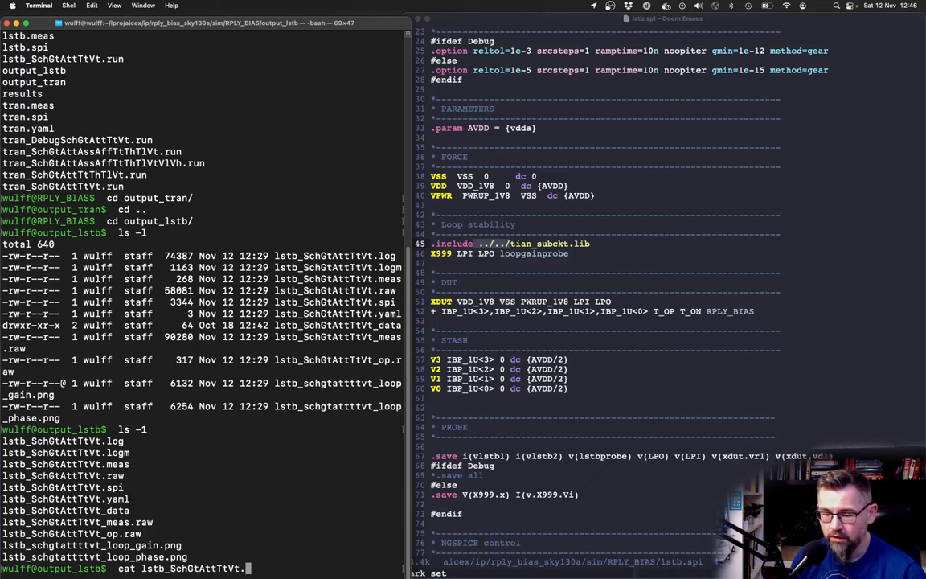
type("spi")
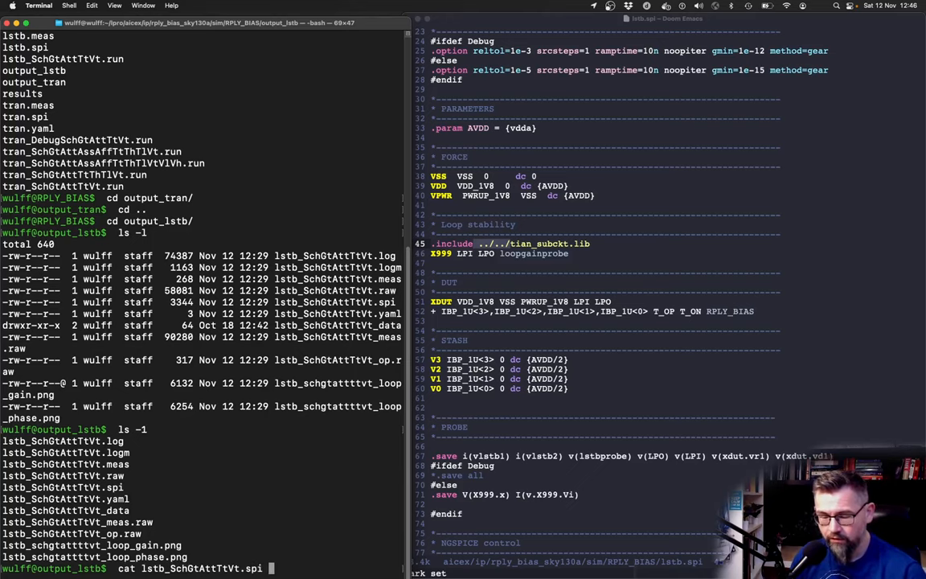
key("Return")
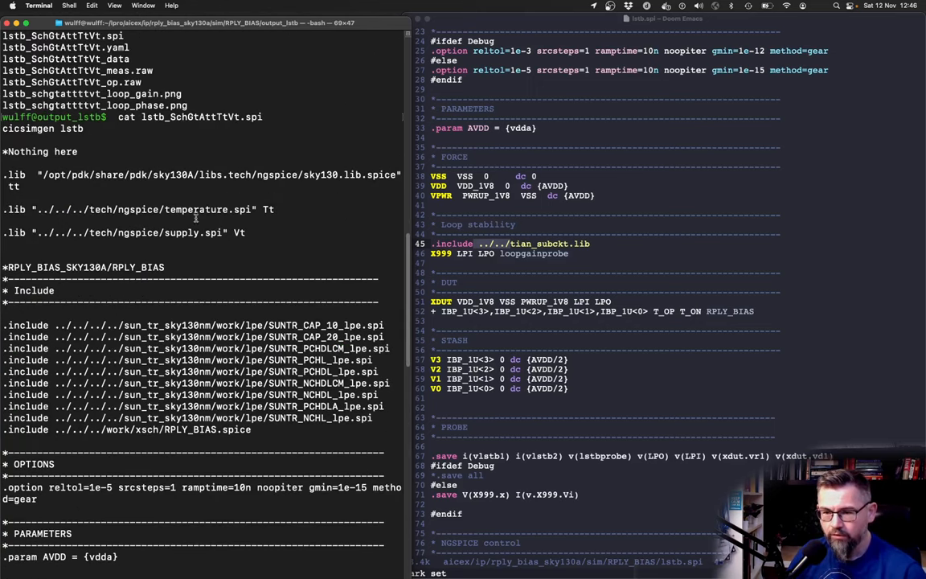
mouse_move(65, 177)
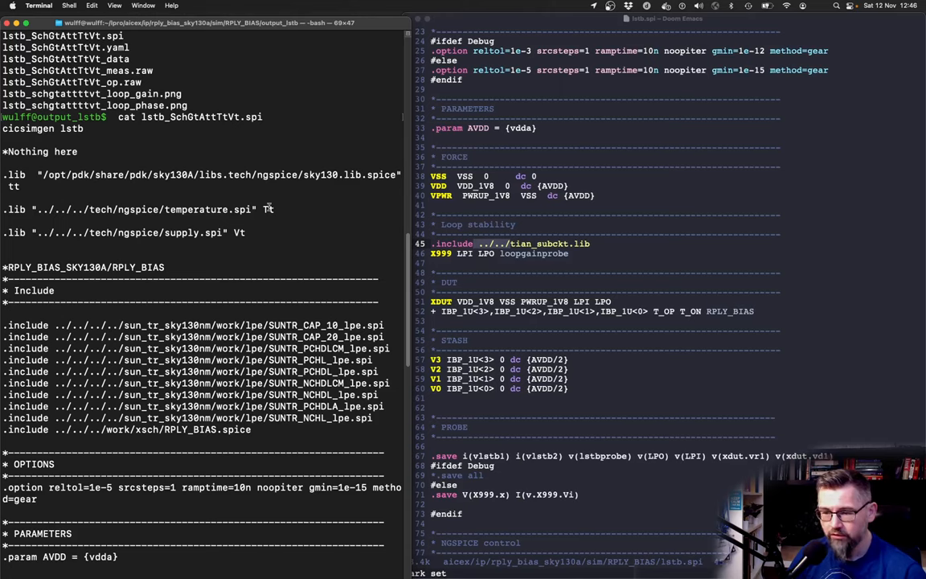
mouse_move(355, 219)
type("ls -l")
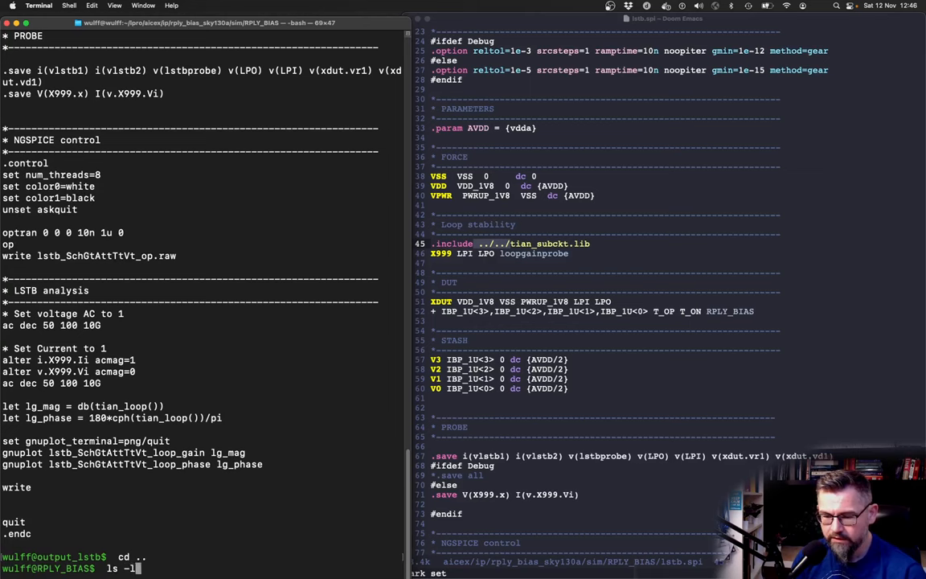
key("Return")
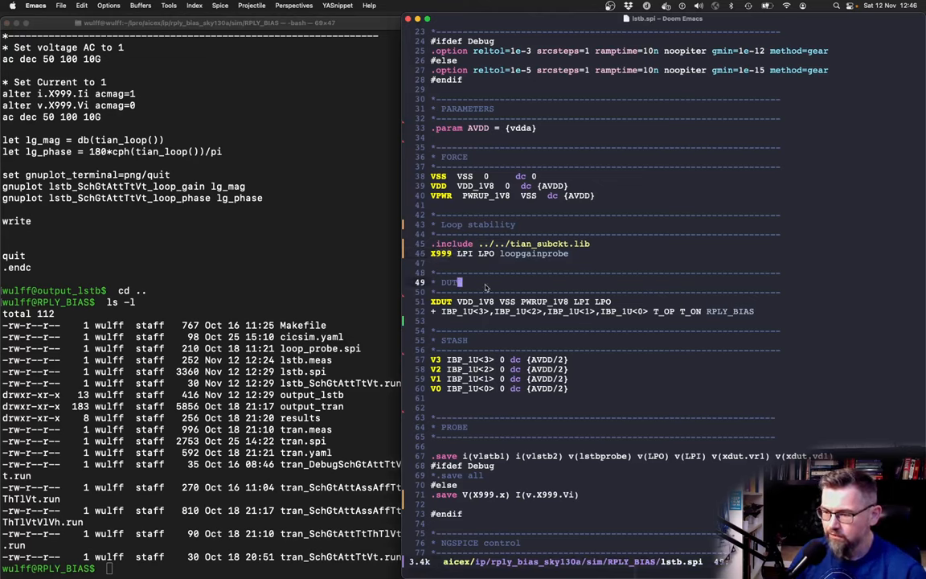
left_click(576, 300)
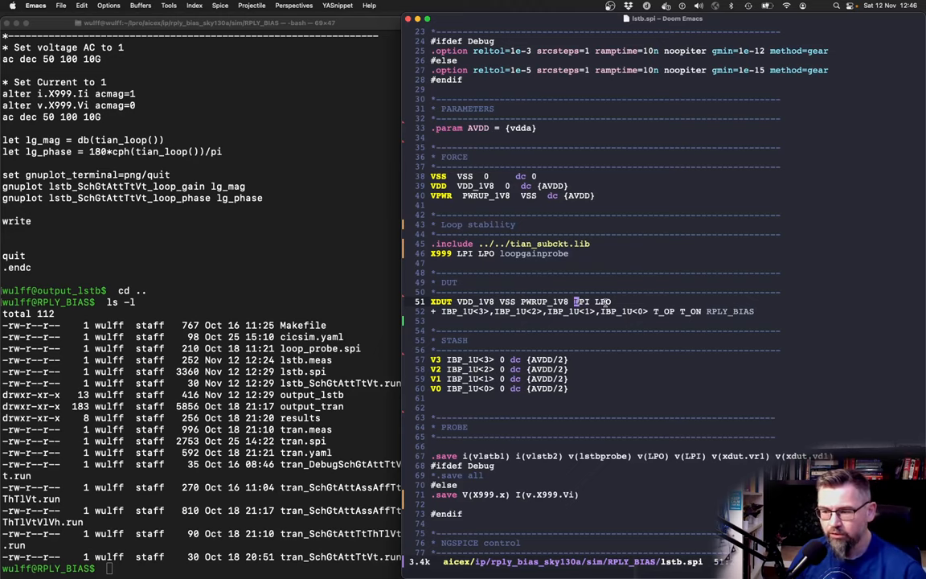
scroll("down", 3)
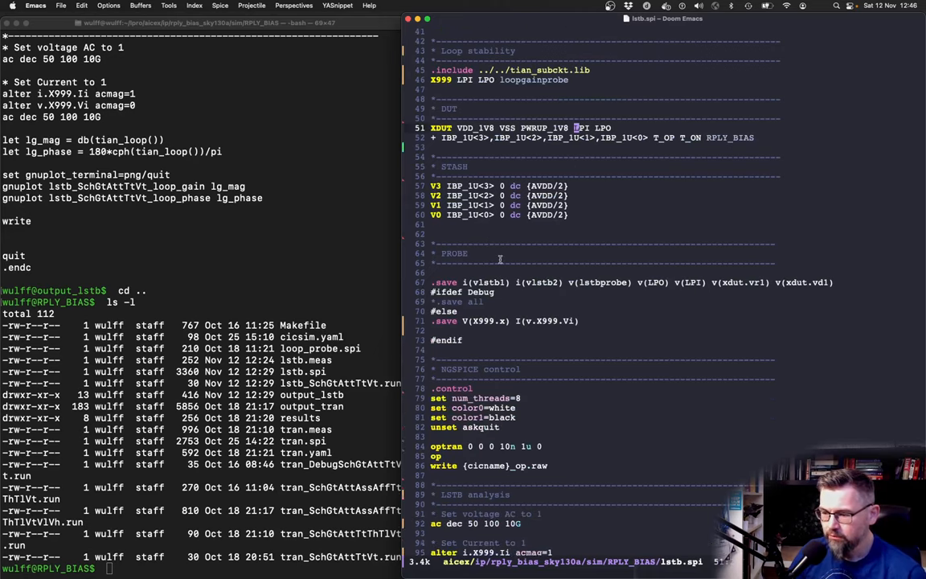
scroll("down", 3)
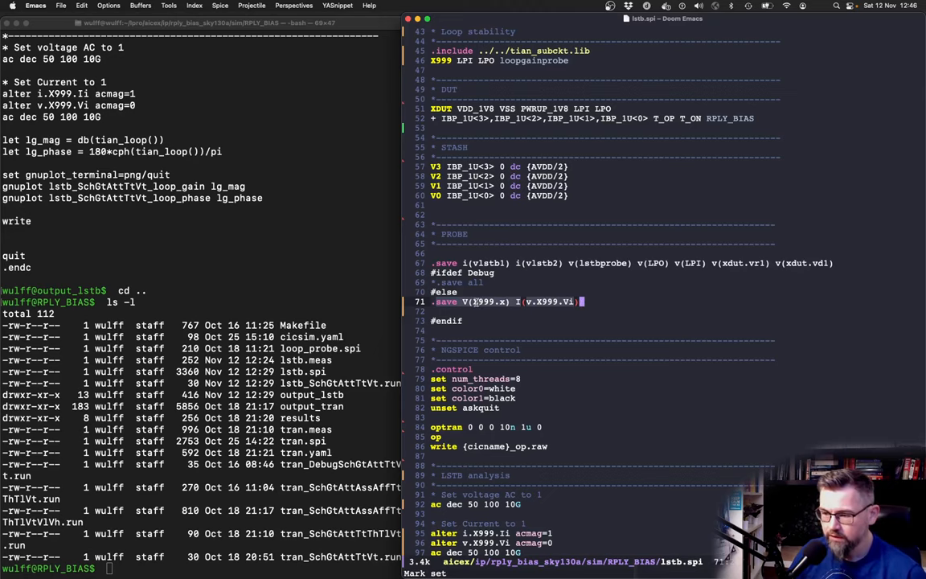
scroll("down", 3)
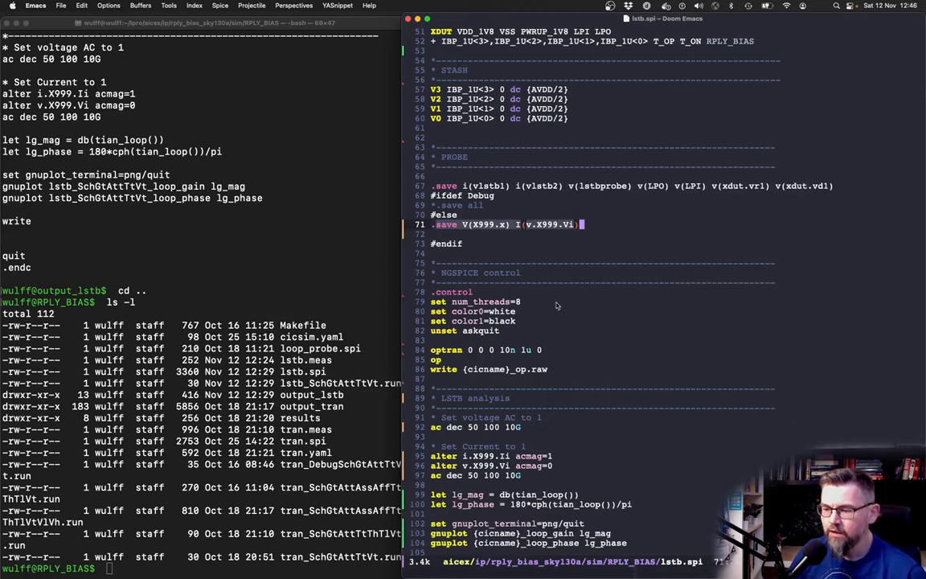
scroll("down", 3)
type("ls -l")
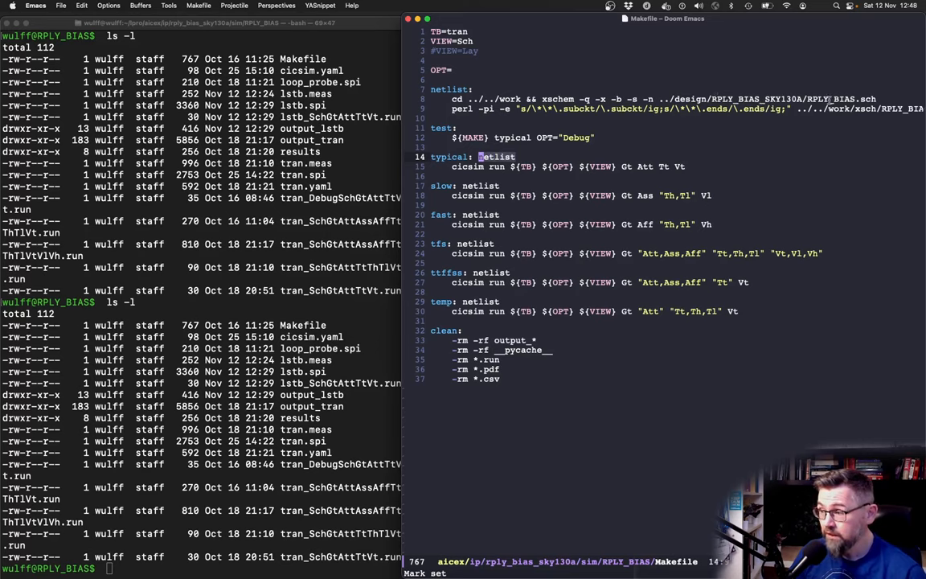
mouse_move(530, 203)
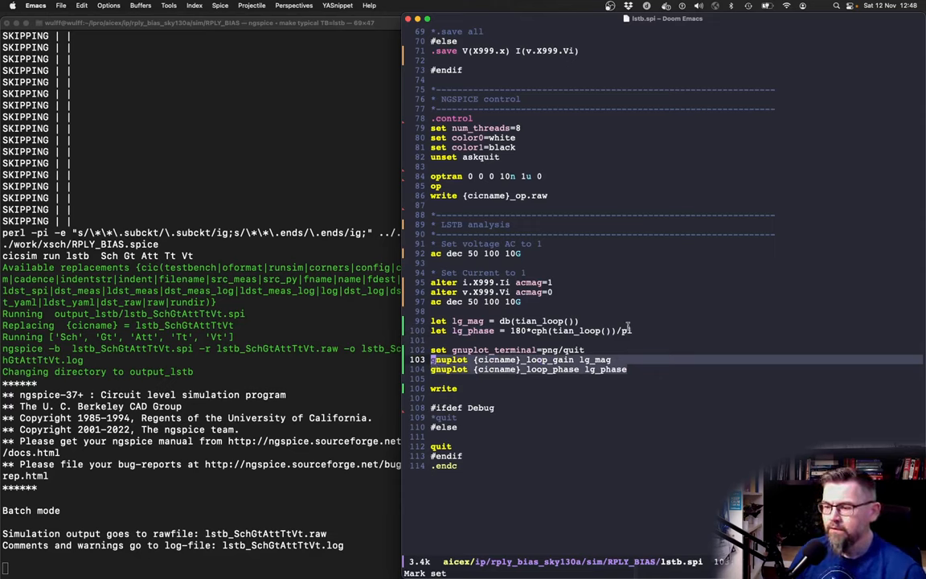
mouse_move(633, 315)
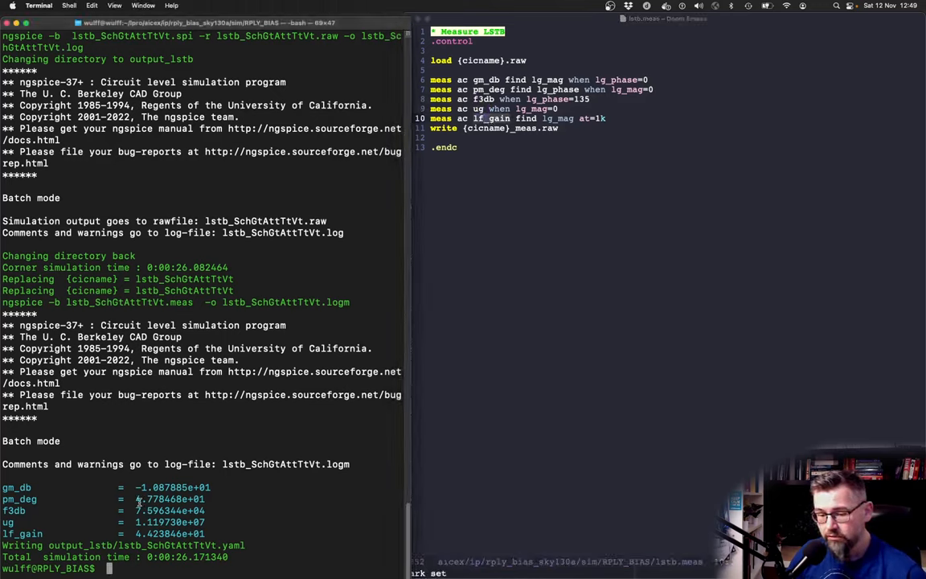
Step: Highlight the pm_deg phase margin value, about 47.8 degrees, in the simulation output
double_click(169, 499)
type("open output_lstb/lstb_schgtattttvt_loop_")
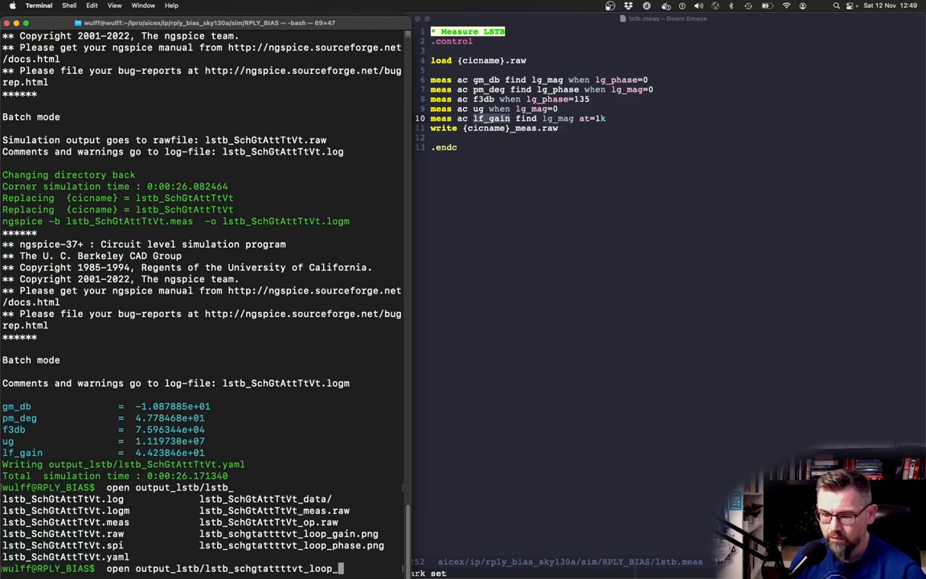
Step: Open the loop gain and loop phase PNG plots from output_lstb in Preview
type("gi")
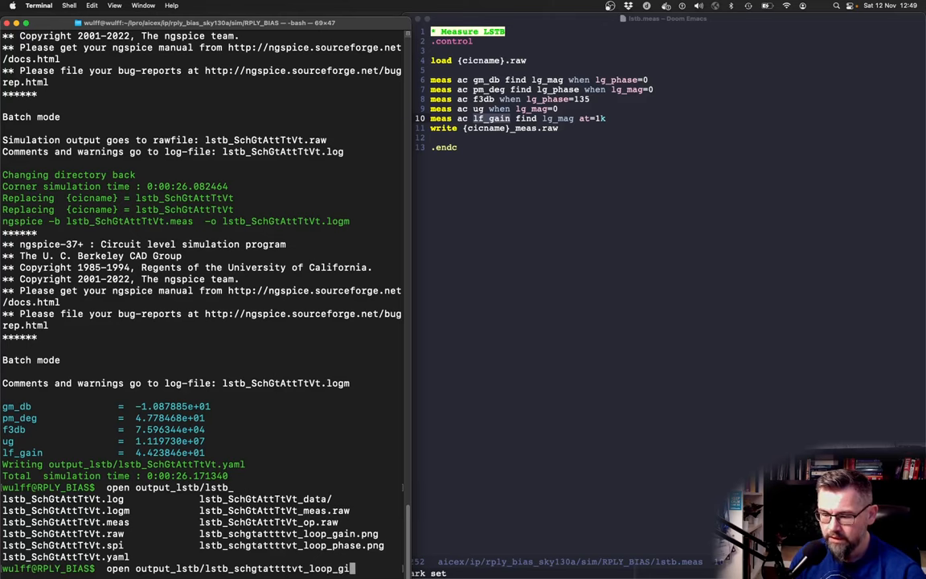
key("Return")
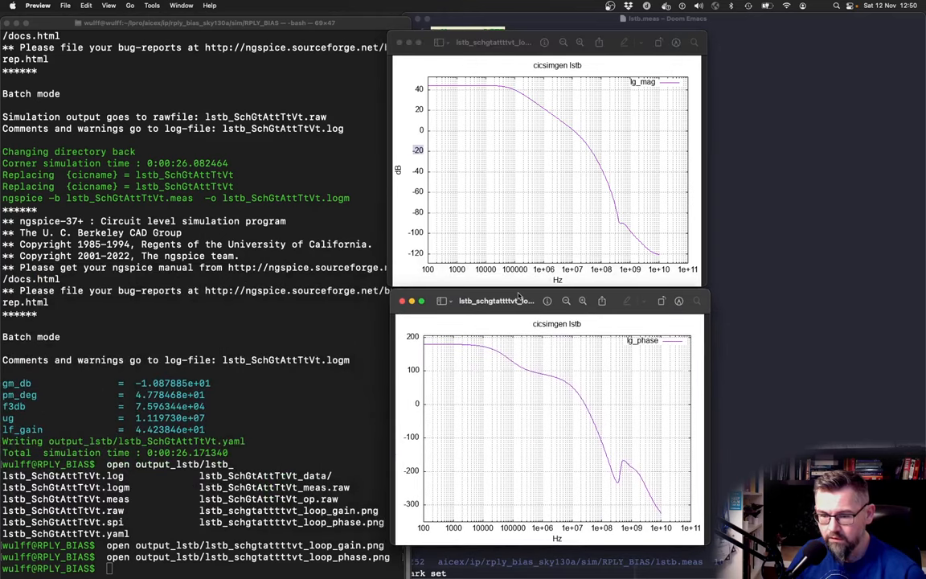
mouse_move(135, 428)
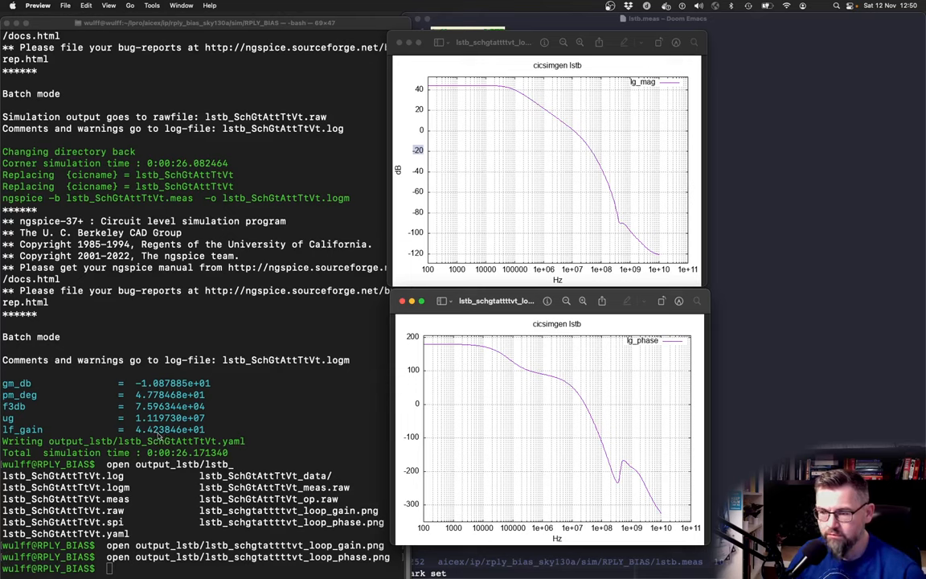
mouse_move(372, 381)
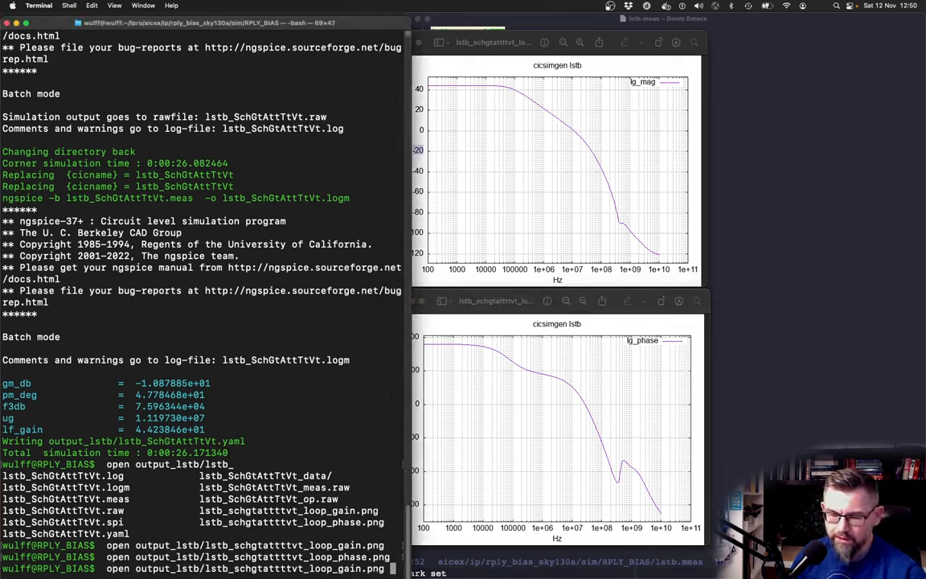
Step: Start the lstb make run, point out the Ass corner, then abort with Ctrl+C
type("make typical TB=lstb")
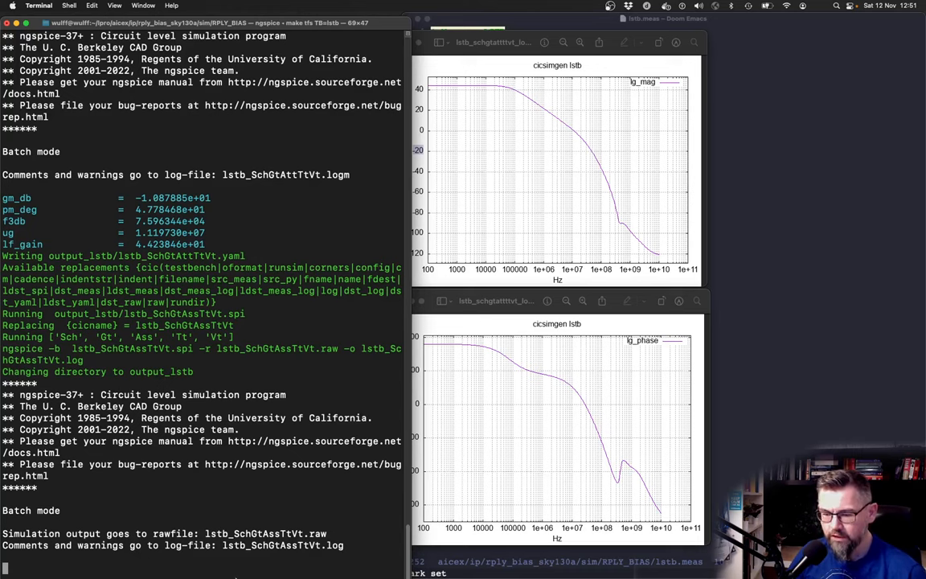
double_click(270, 533)
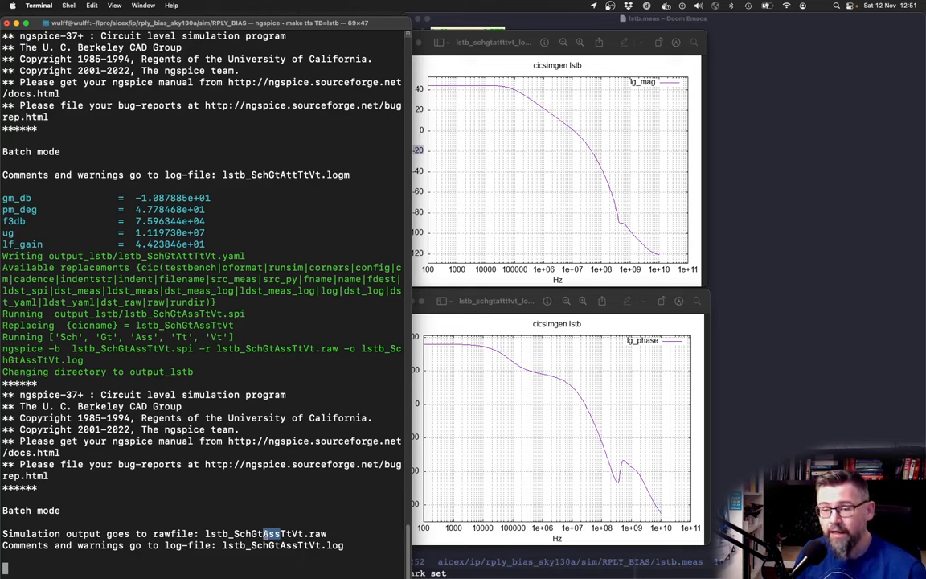
key("ctrl+c")
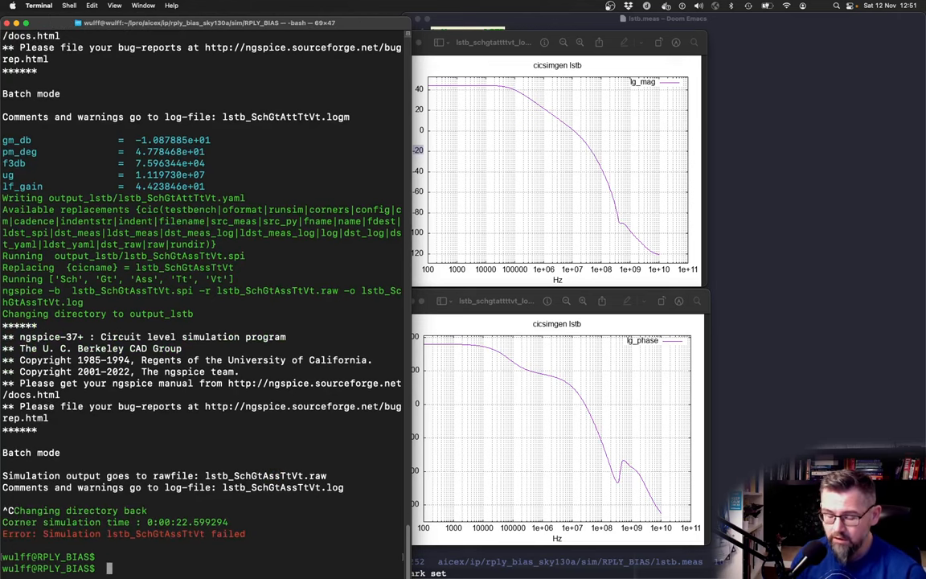
Step: List the aicex repository's Git remotes with 'git remote -v', showing origin wulffern/aicex.git
type("git remote -v")
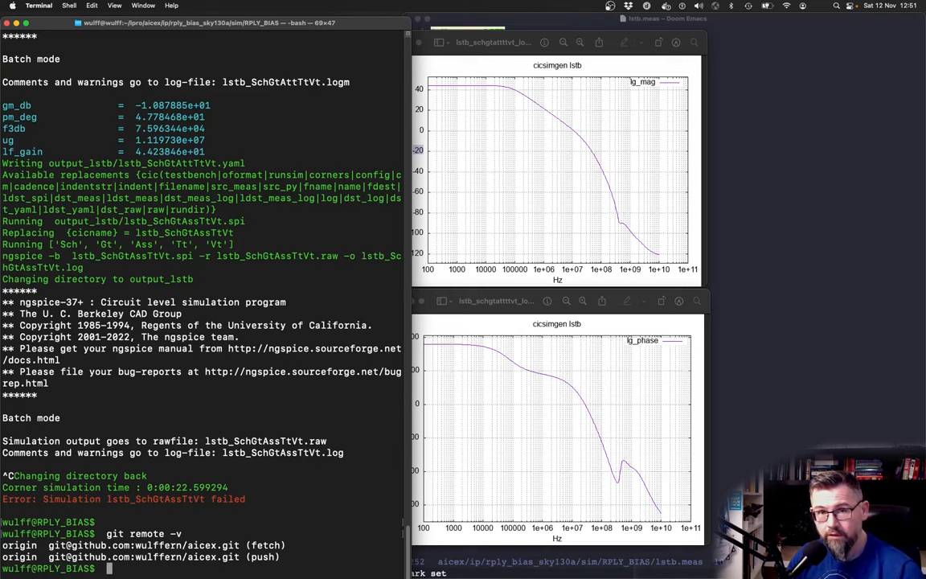
mouse_move(278, 533)
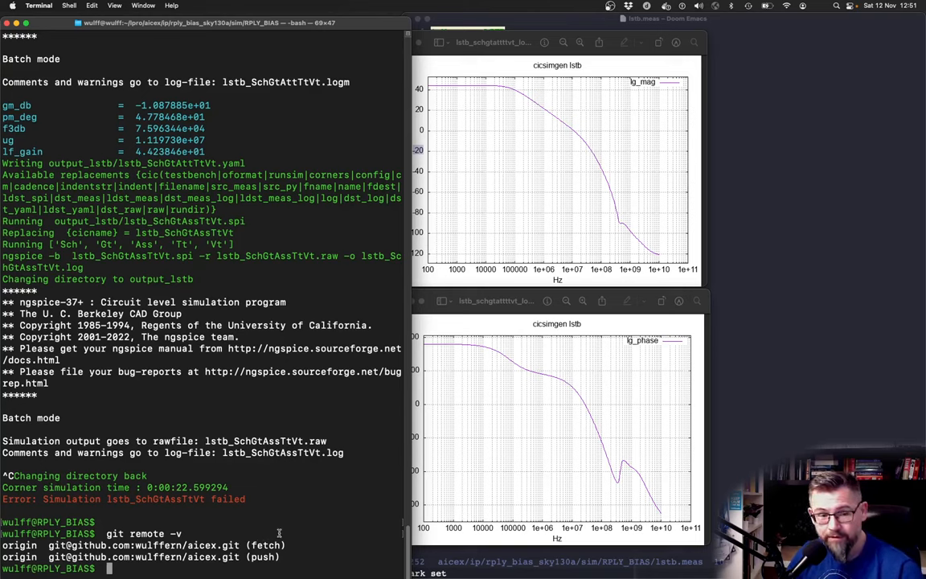